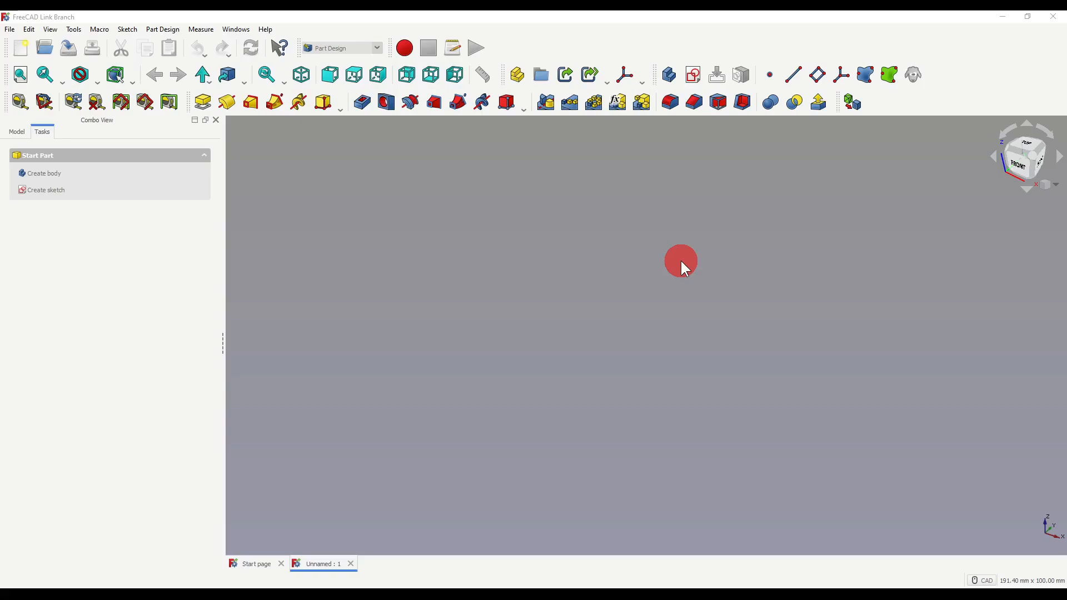
pyautogui.moveTo(395, 126)
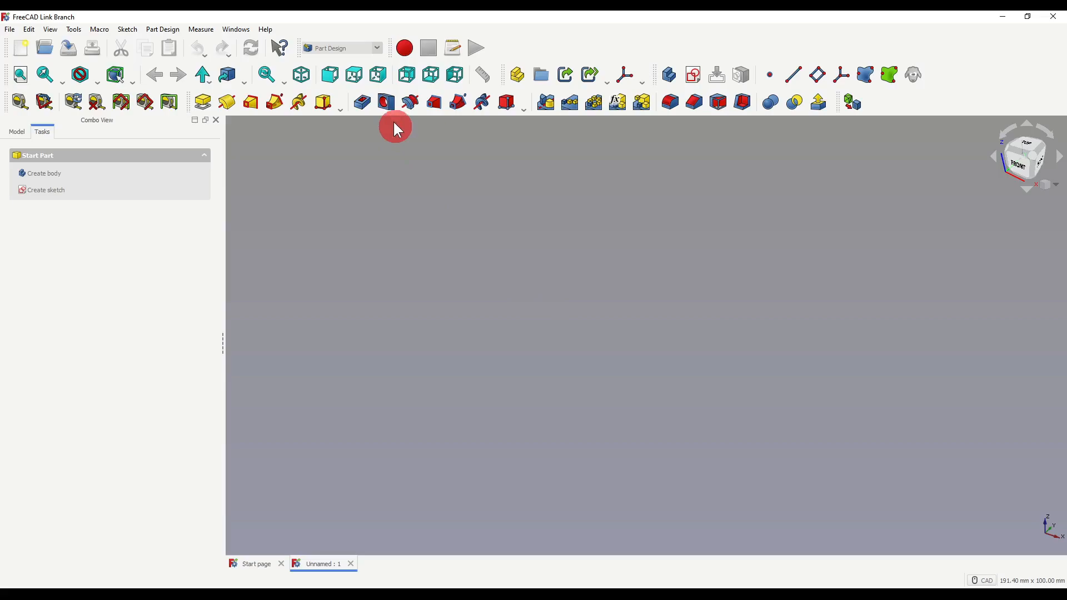
pyautogui.moveTo(384, 103)
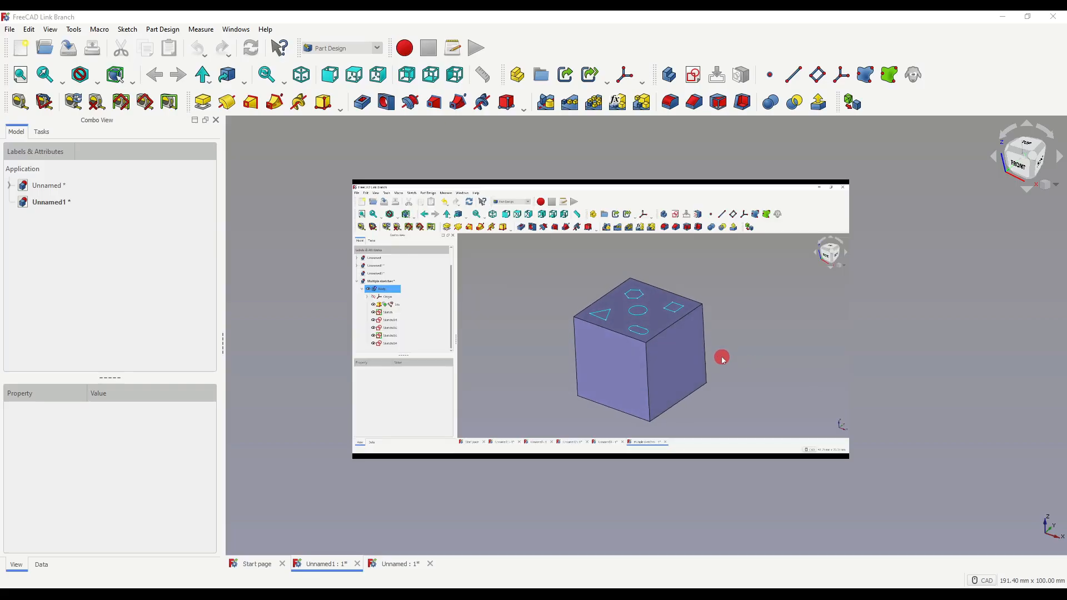
# Inspect the circle Sketch on the box in Sketcher and close it again.
pyautogui.moveTo(721, 358); pyautogui.dragTo(701, 361)
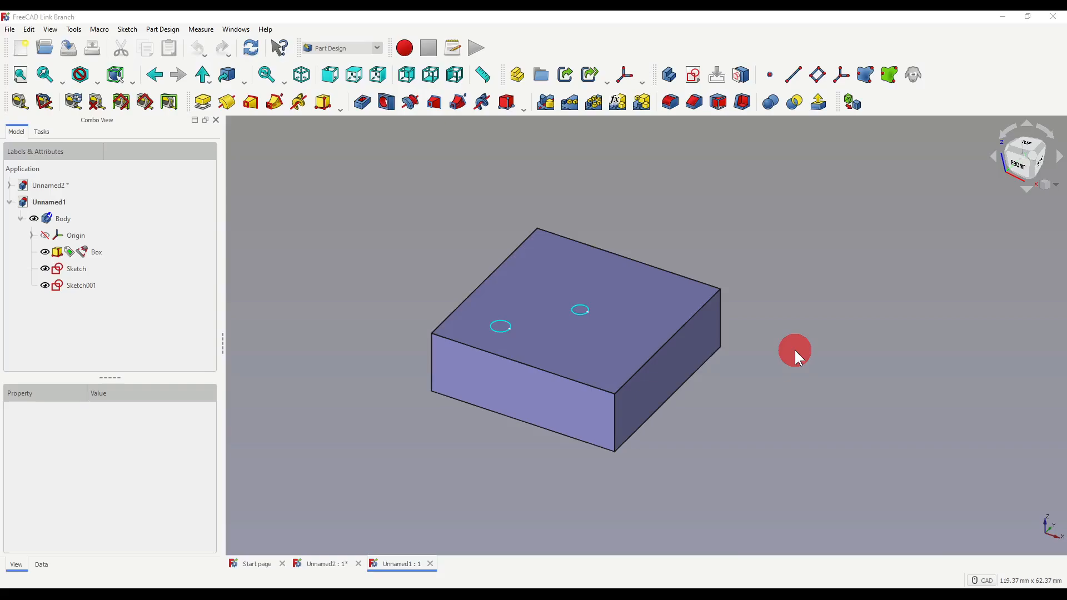
pyautogui.doubleClick(76, 268)
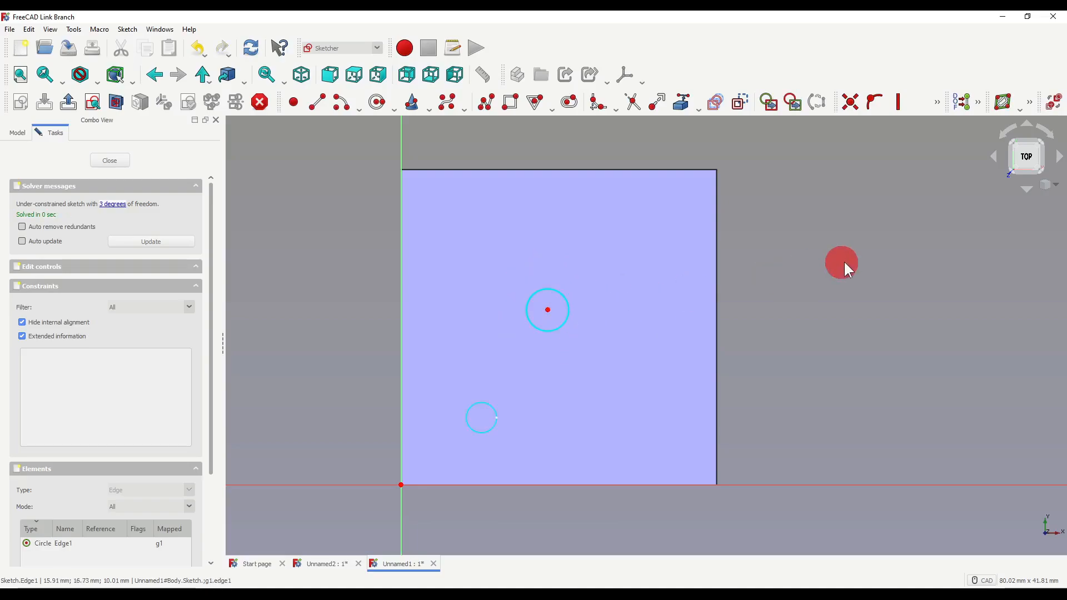
pyautogui.click(109, 160)
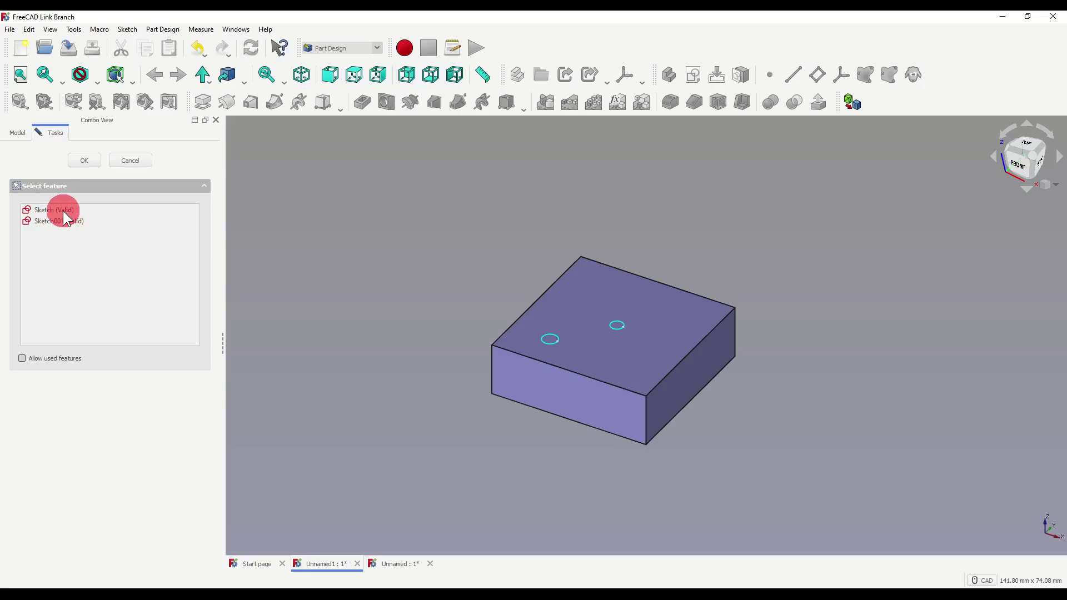
# Base the hole on Sketch and keep its preview shown on top through the box.
pyautogui.click(53, 209)
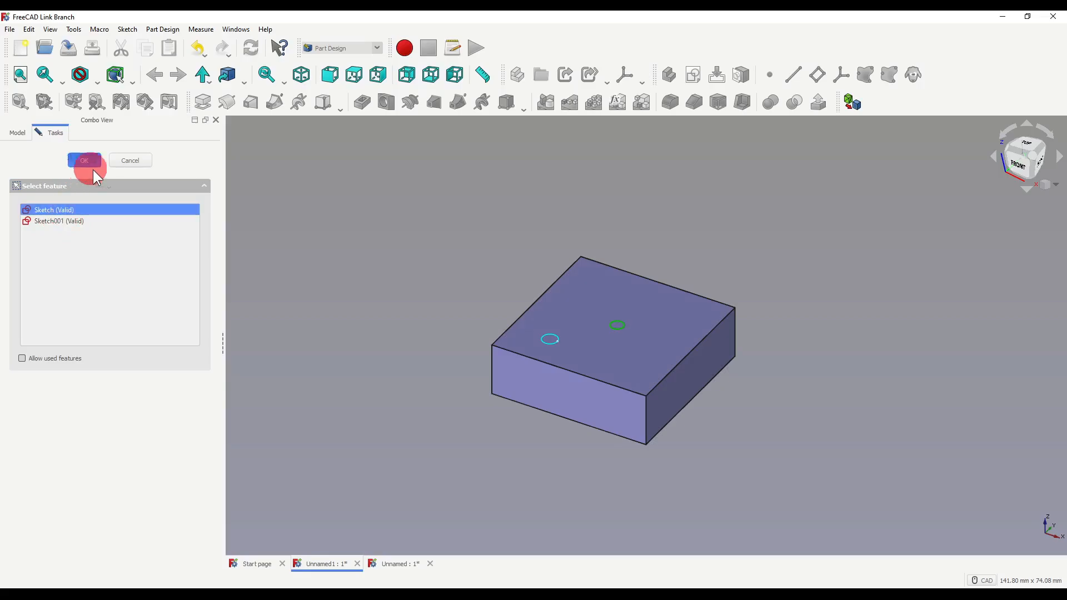
pyautogui.click(84, 160)
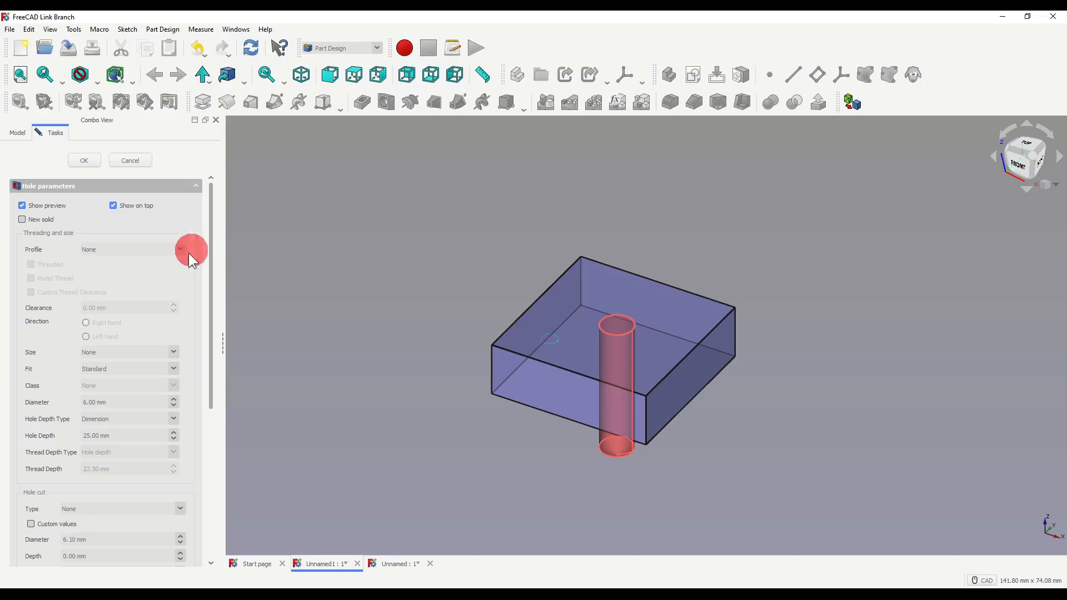
pyautogui.moveTo(125, 344)
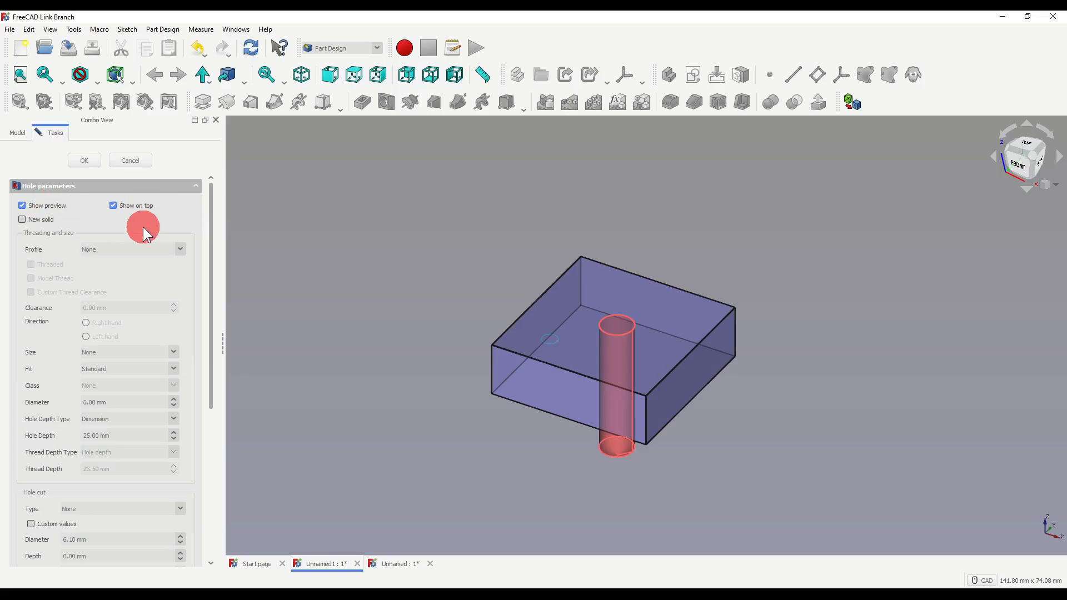
pyautogui.moveTo(378, 260)
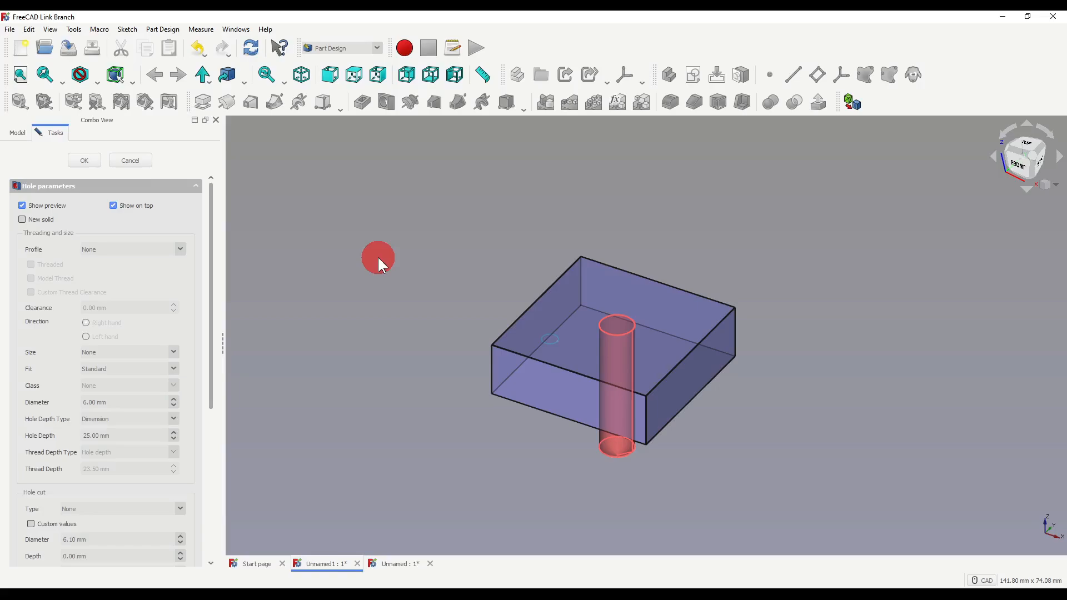
pyautogui.moveTo(665, 348)
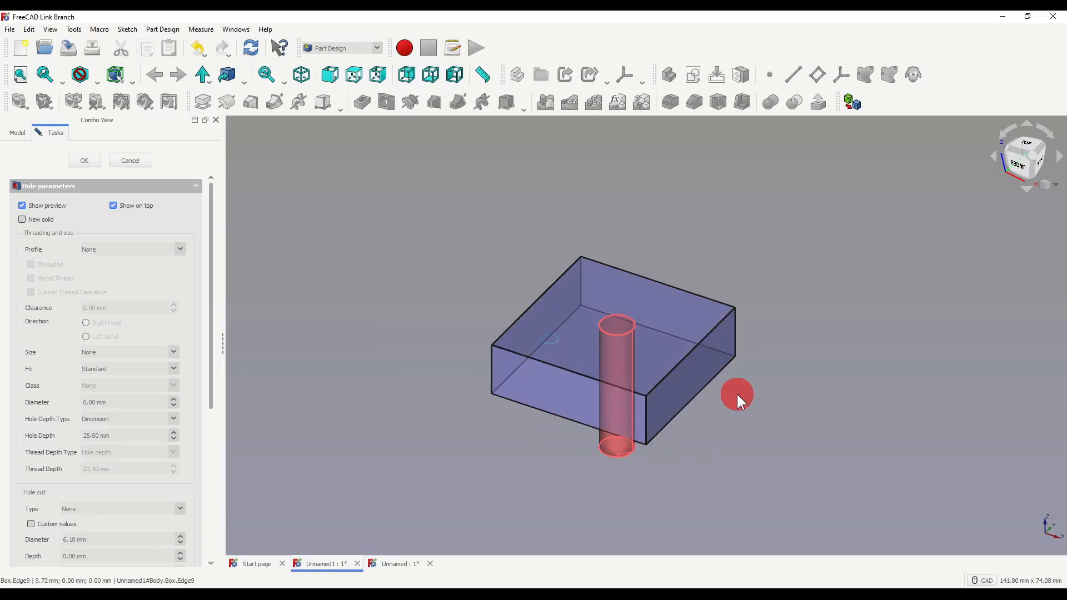
pyautogui.click(113, 205)
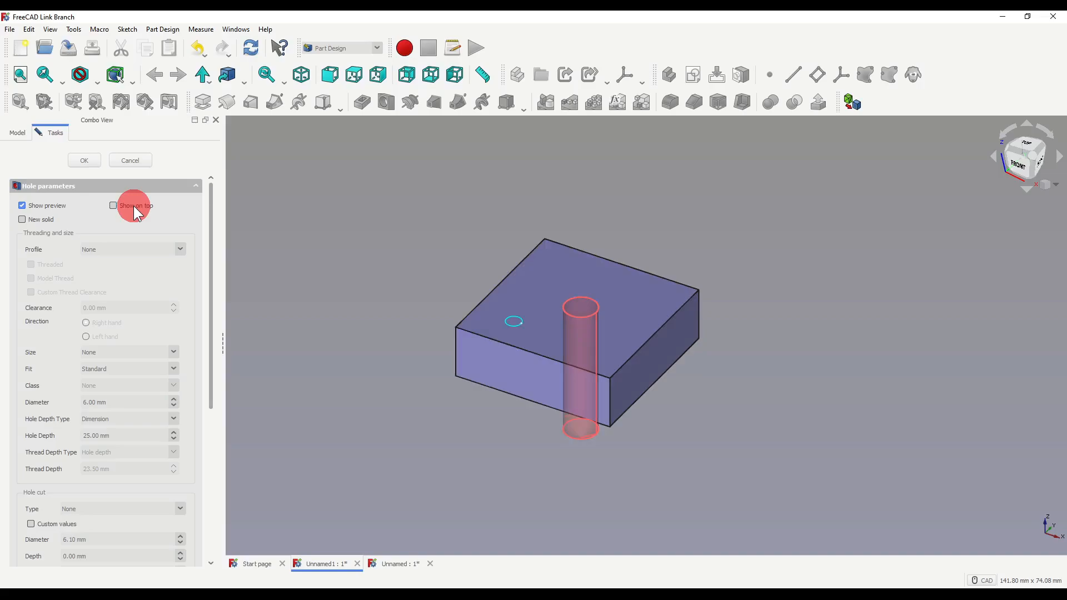
pyautogui.click(112, 206)
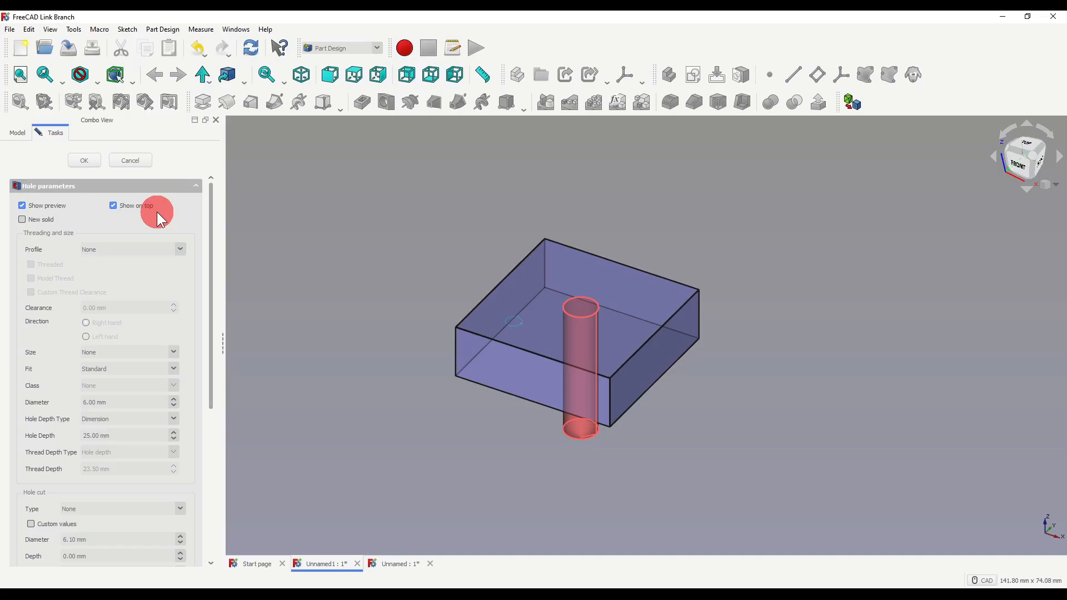
pyautogui.moveTo(74, 222)
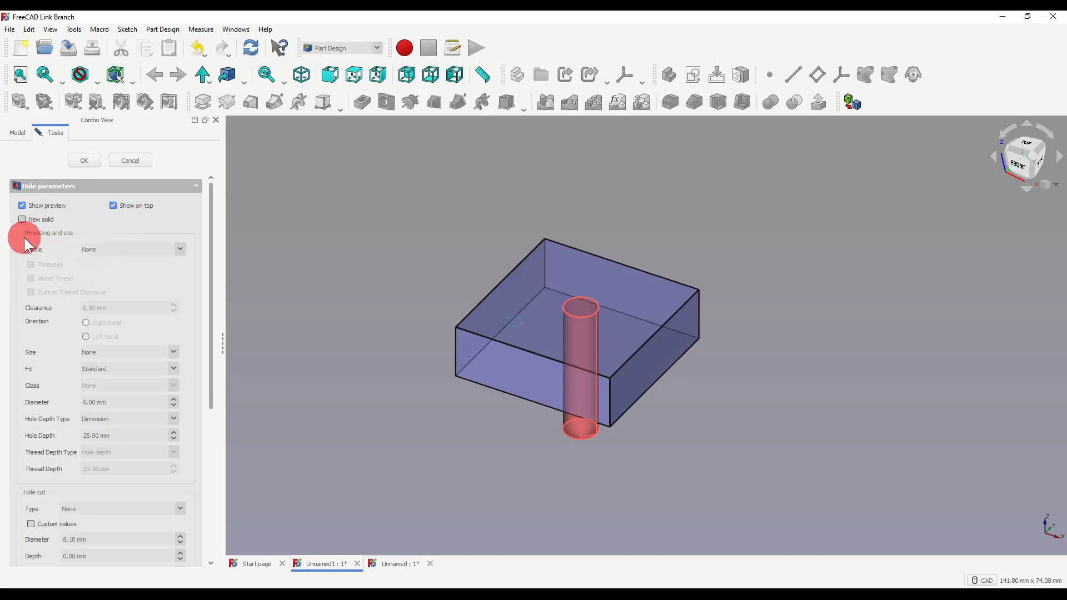
pyautogui.scroll(-3)
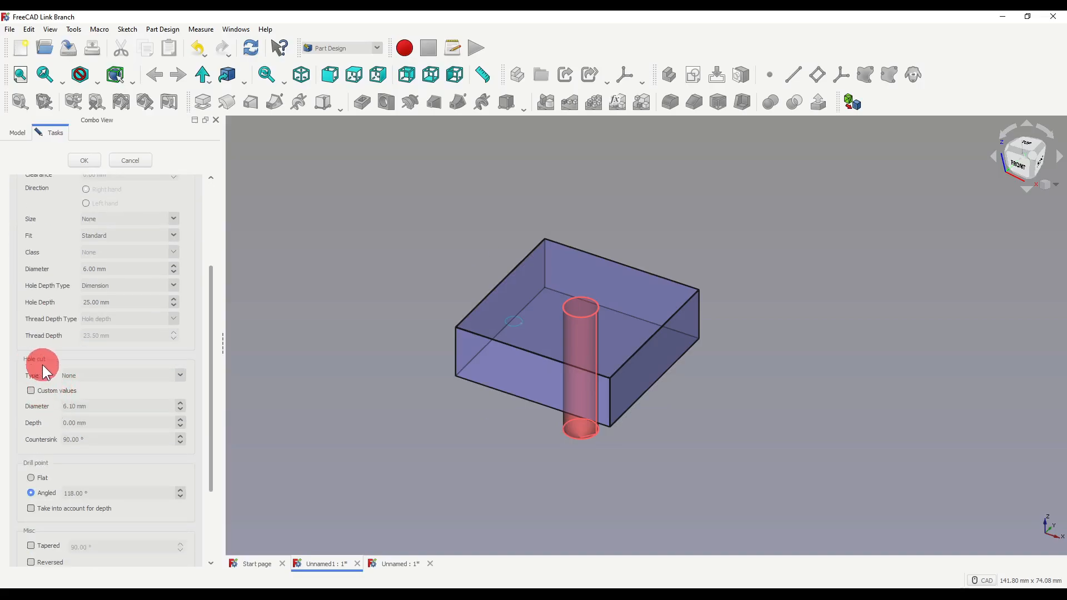
pyautogui.scroll(-3)
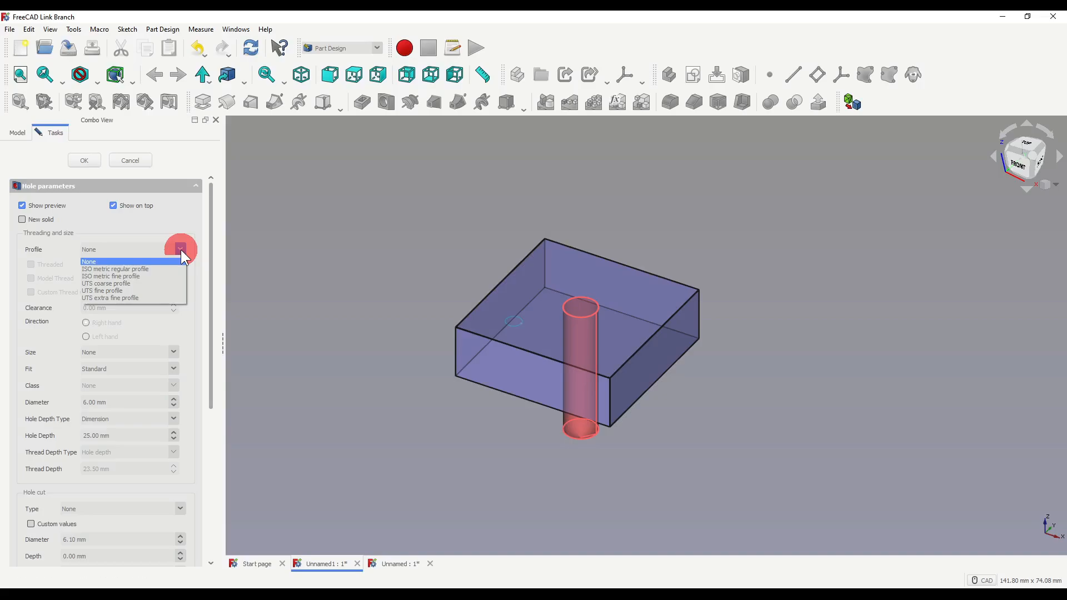
pyautogui.moveTo(134, 269)
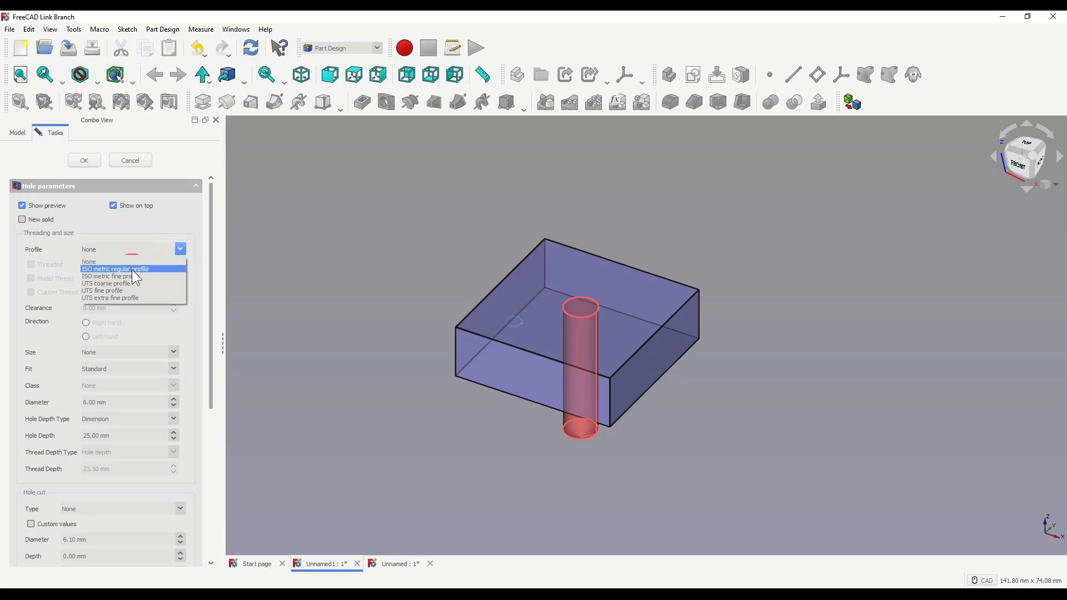
# Give the hole the ISO metric regular profile at size M10.
pyautogui.click(115, 268)
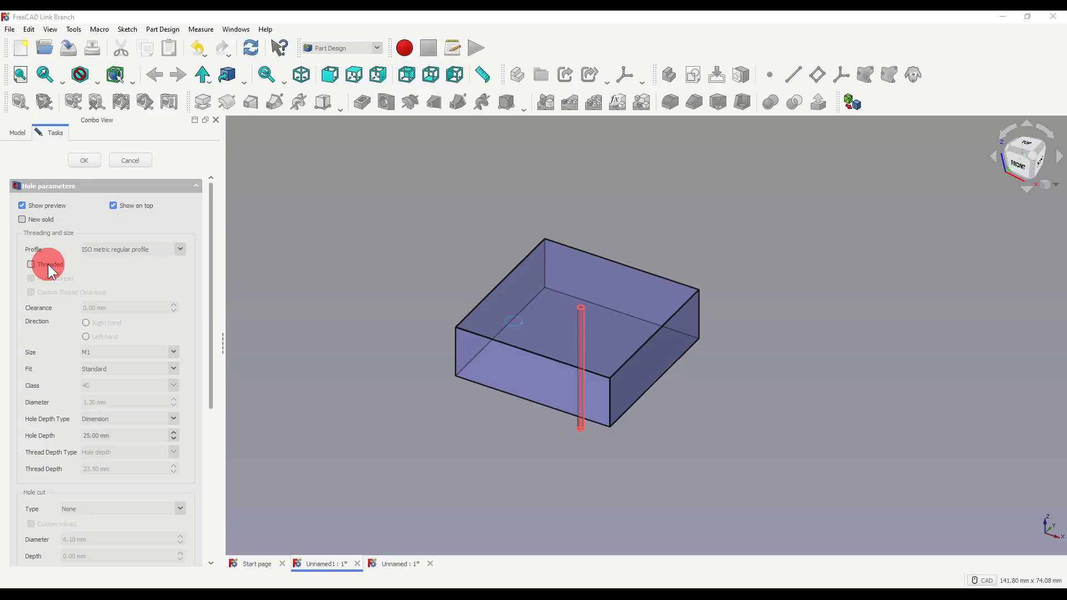
pyautogui.click(174, 351)
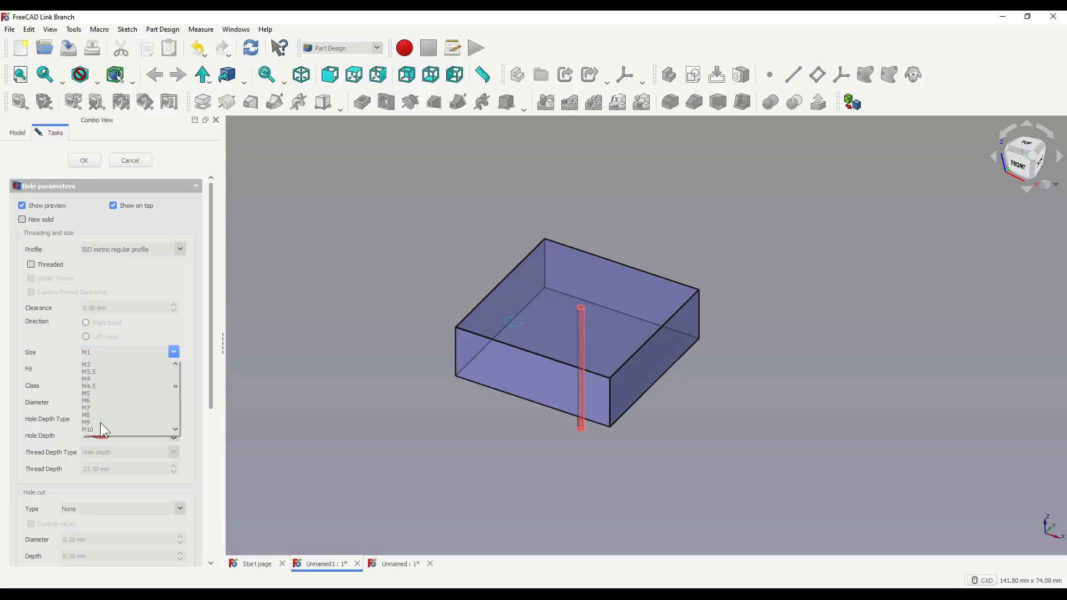
pyautogui.click(86, 393)
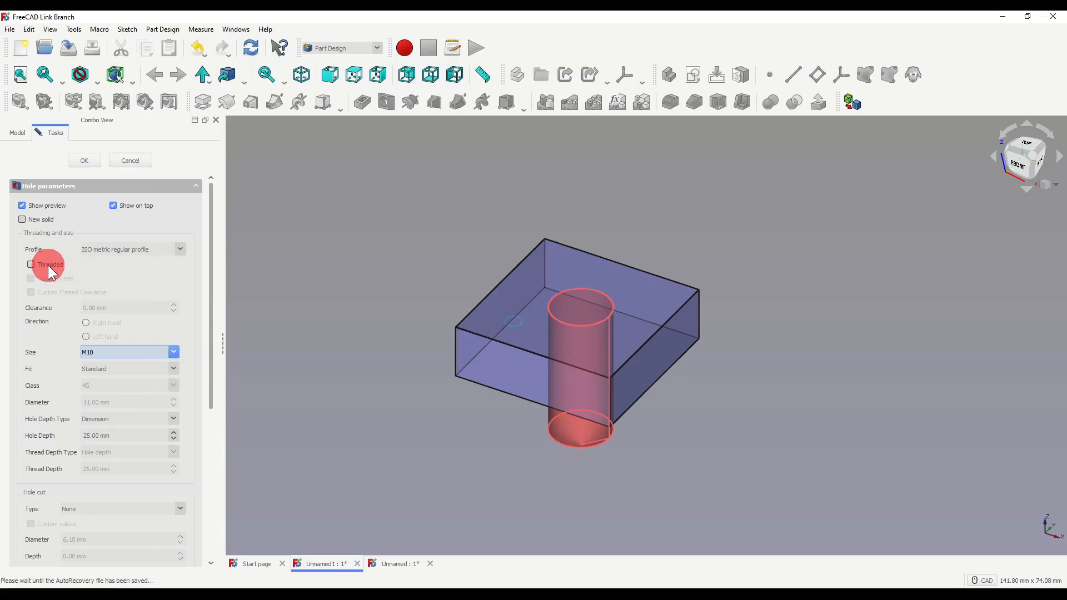
# Make the M10 hole threaded with the thread geometry modelled.
pyautogui.click(31, 265)
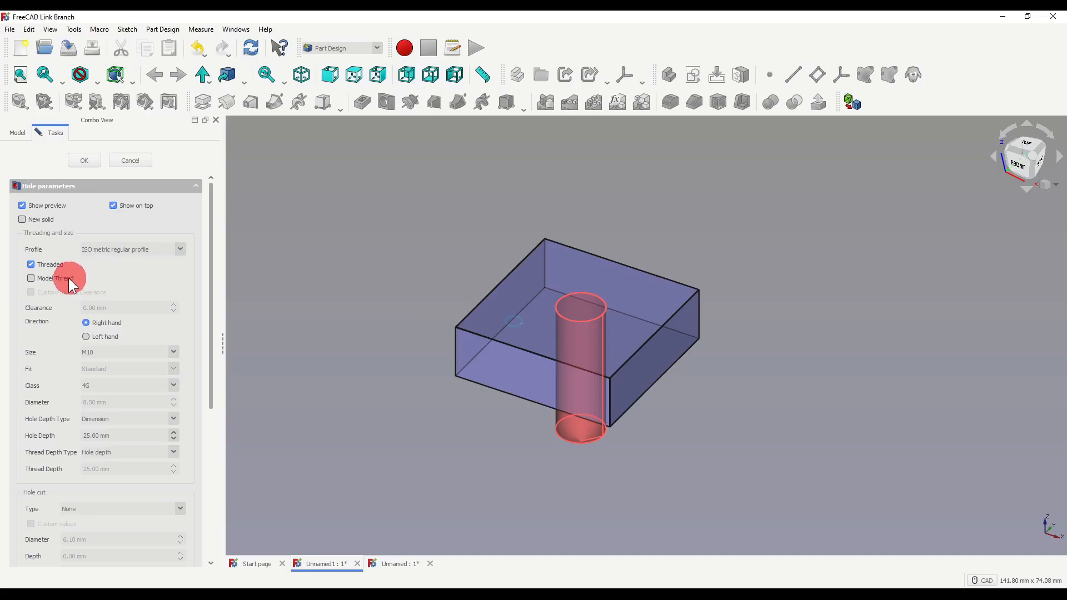
pyautogui.click(30, 278)
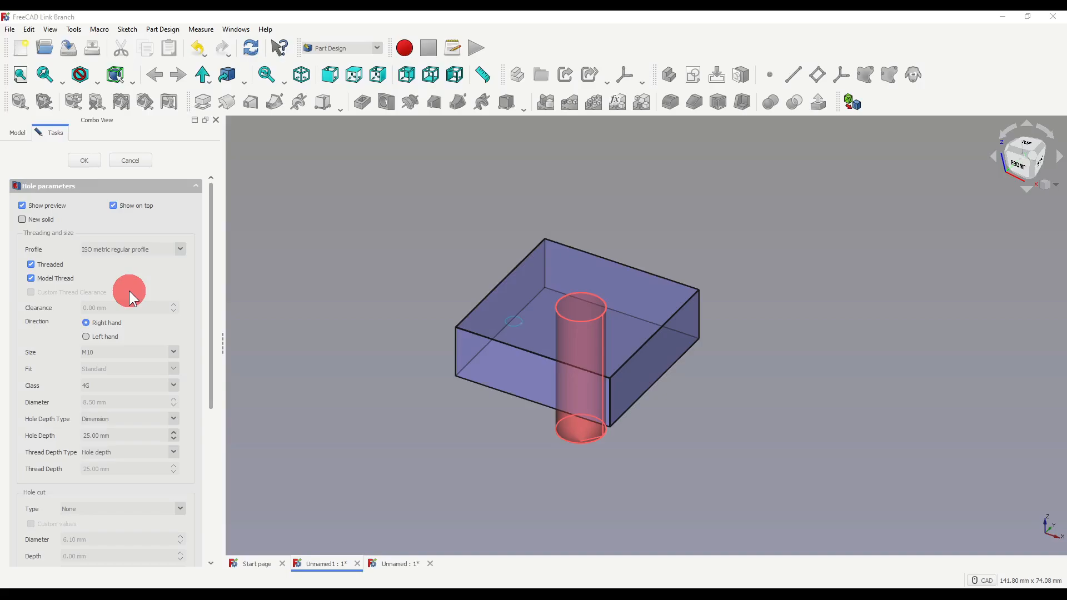
pyautogui.moveTo(86, 356)
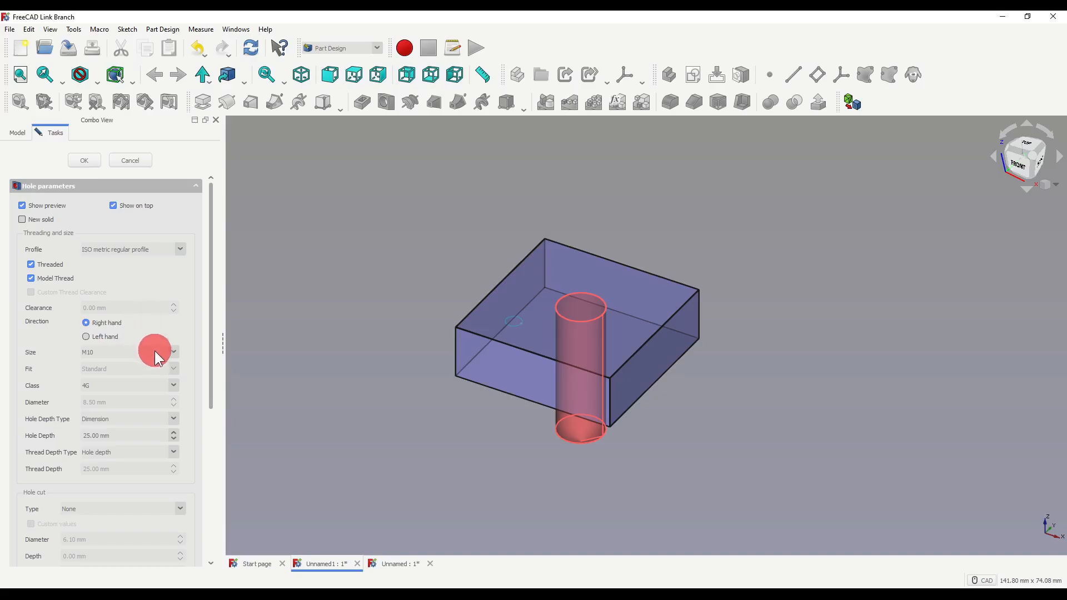
pyautogui.click(174, 352)
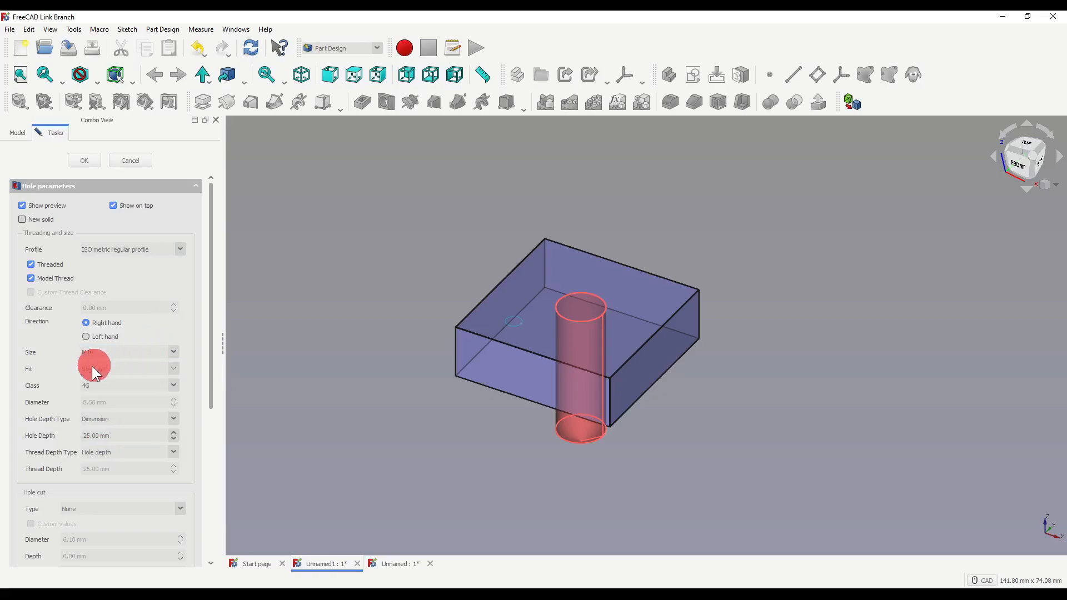
pyautogui.moveTo(146, 371)
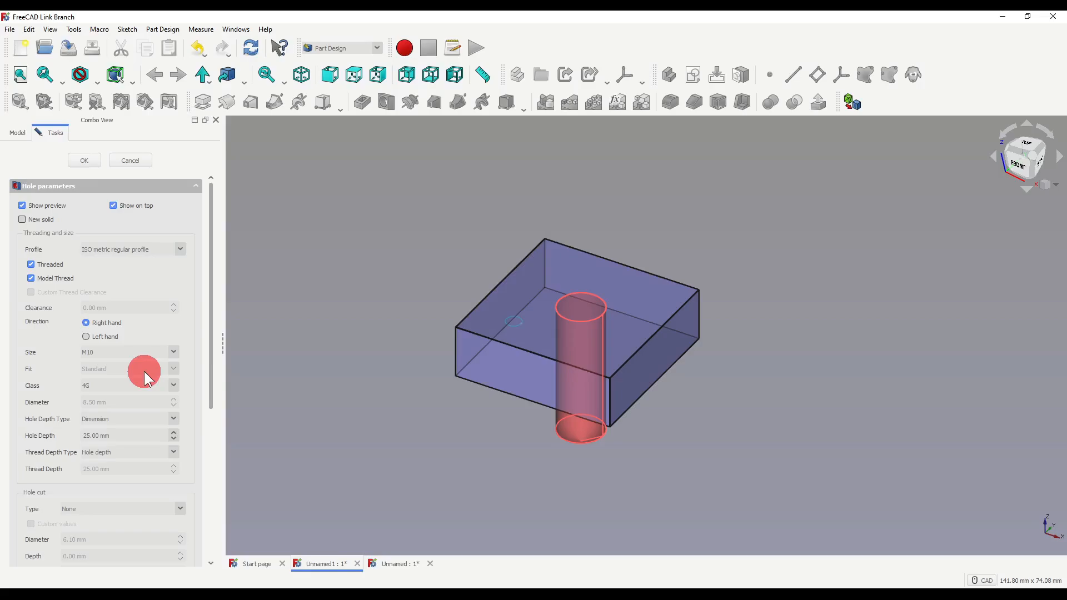
pyautogui.click(174, 386)
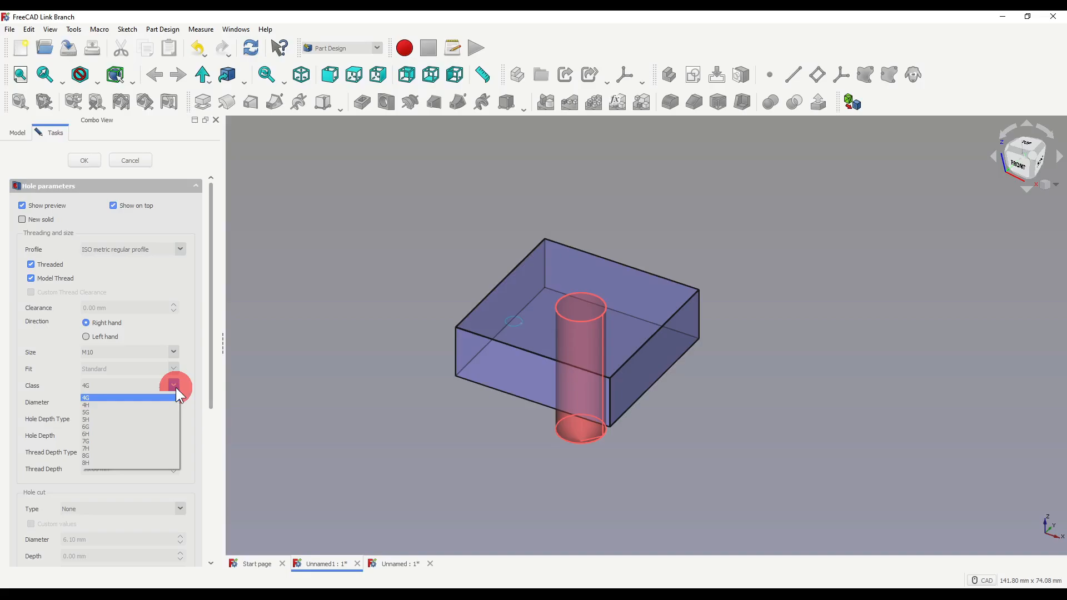
pyautogui.click(85, 397)
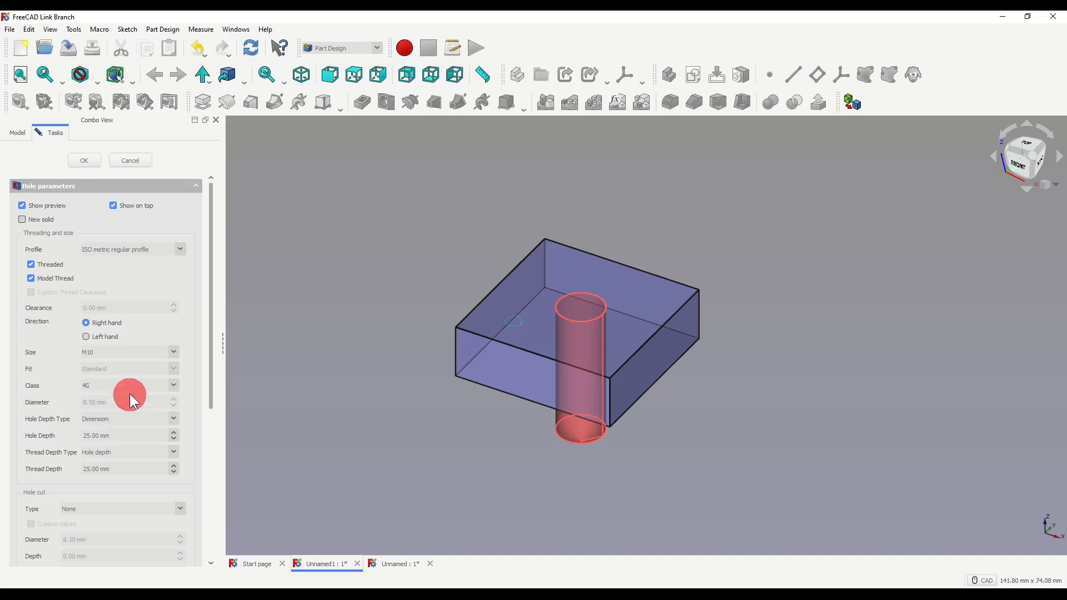
pyautogui.moveTo(192, 374)
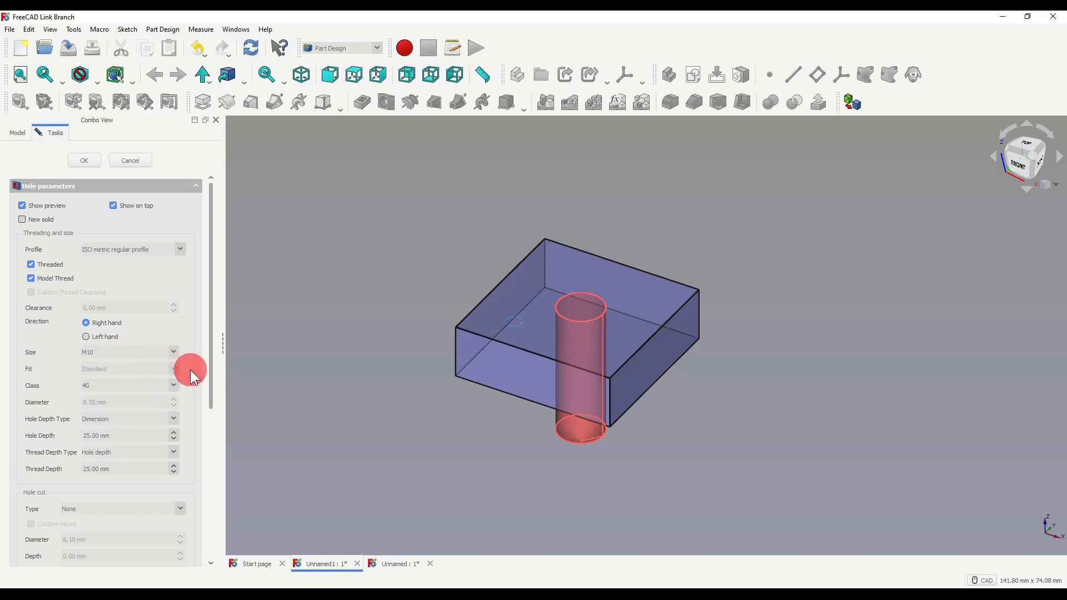
pyautogui.moveTo(155, 362)
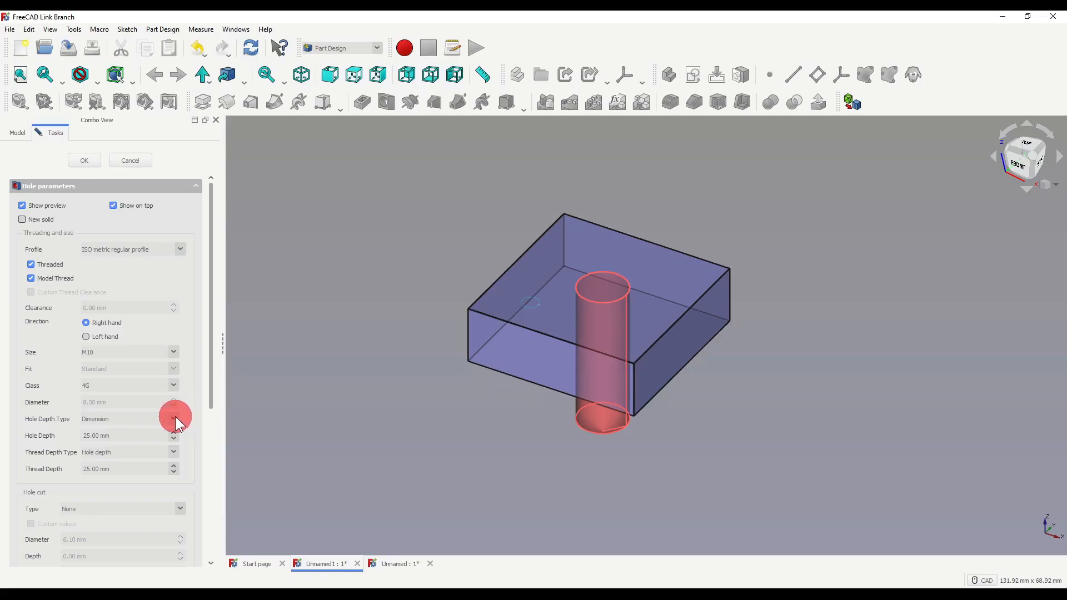
# Keep the hole 25 mm deep and set the thread depth type to Tapped (DIN76), 17.70 mm.
pyautogui.click(173, 419)
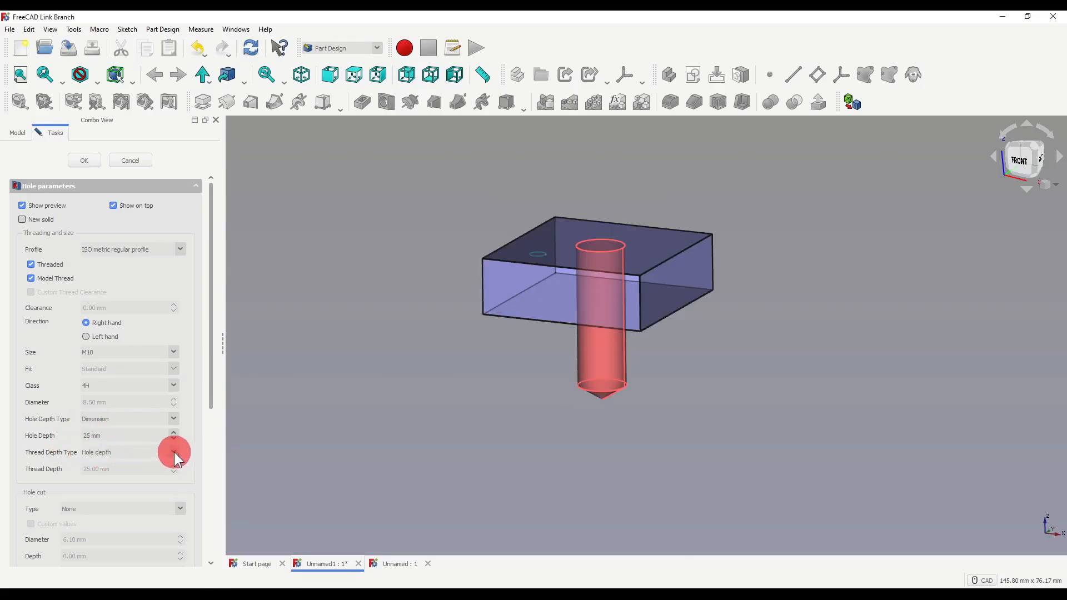
pyautogui.click(174, 451)
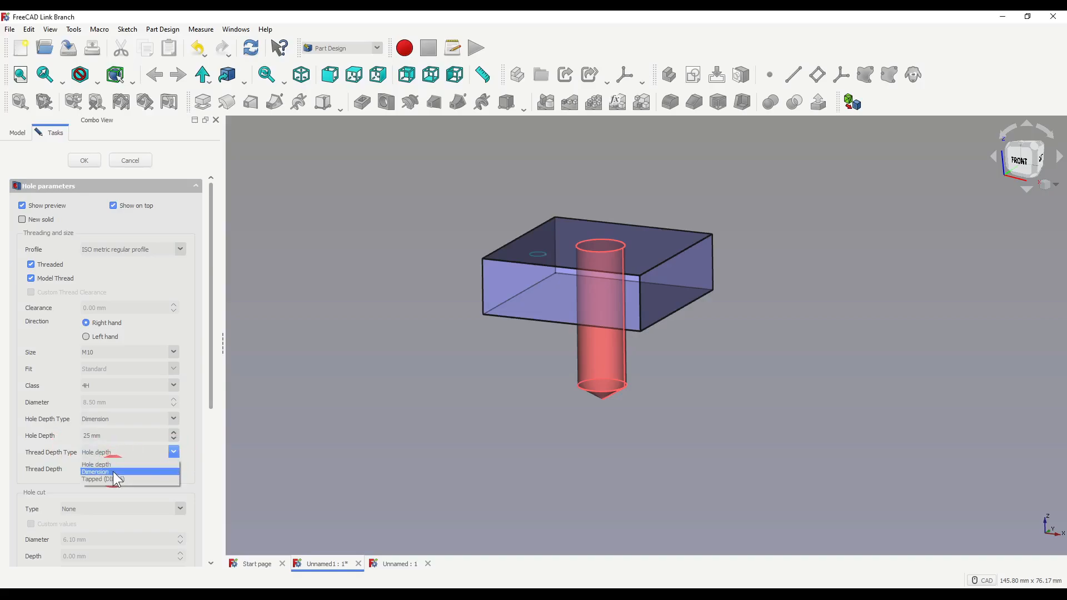
pyautogui.moveTo(132, 479)
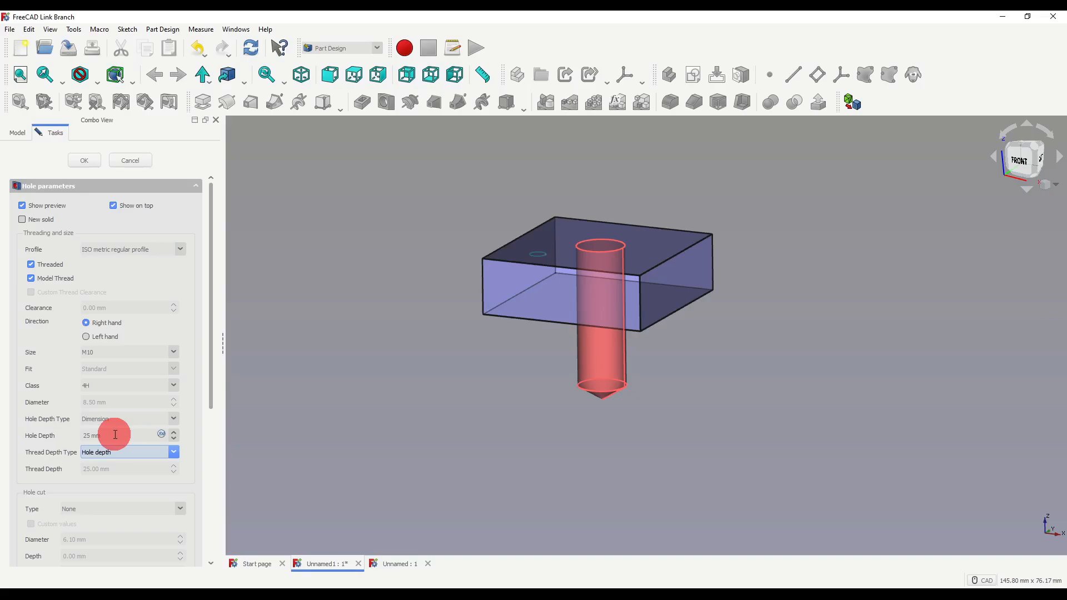
pyautogui.write('30')
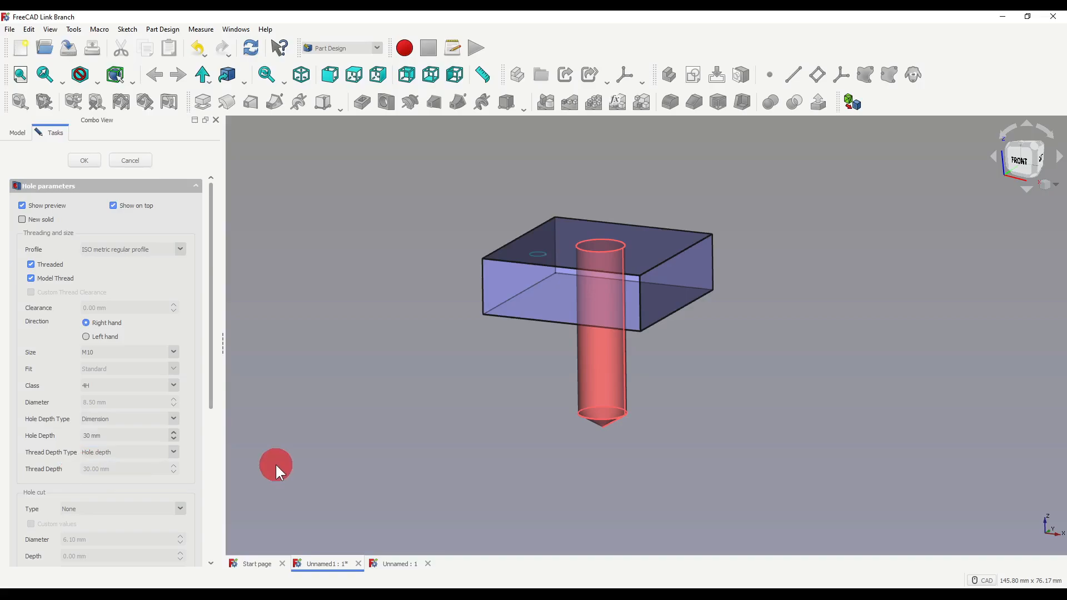
pyautogui.moveTo(589, 425)
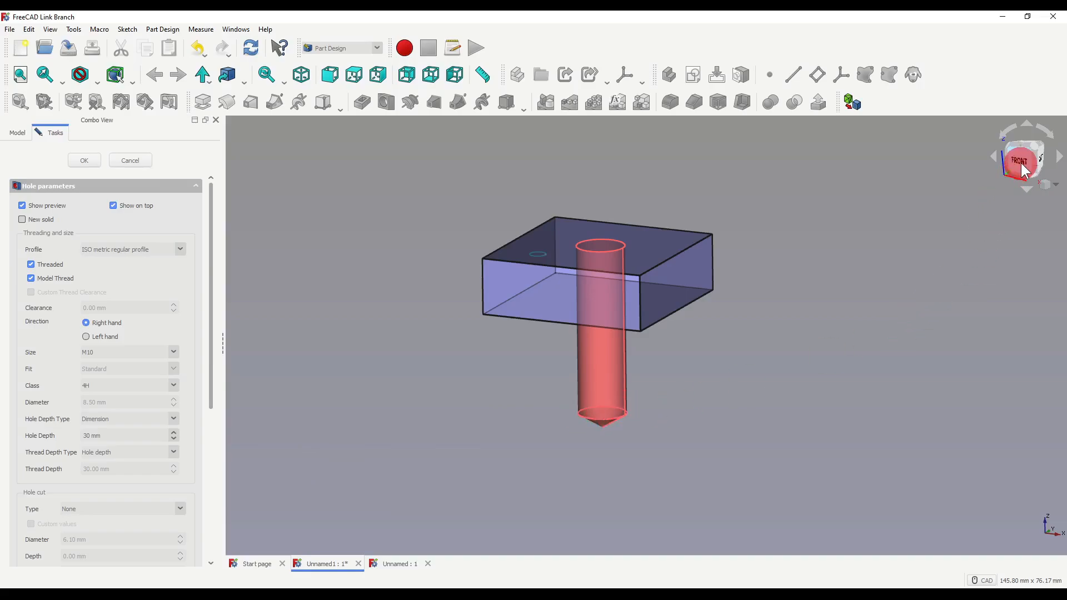
pyautogui.click(1022, 161)
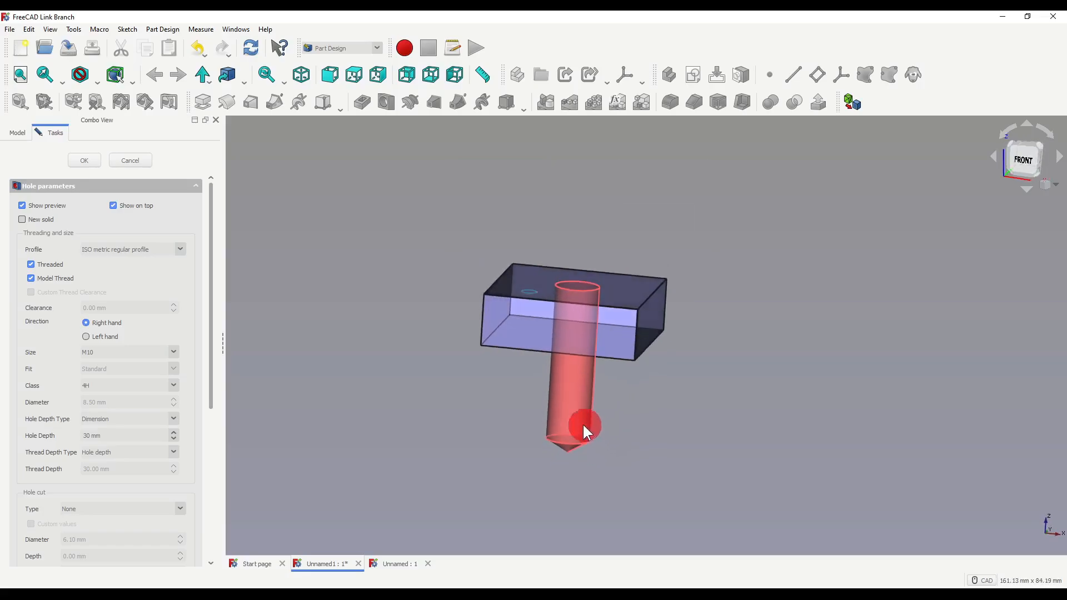
pyautogui.click(174, 451)
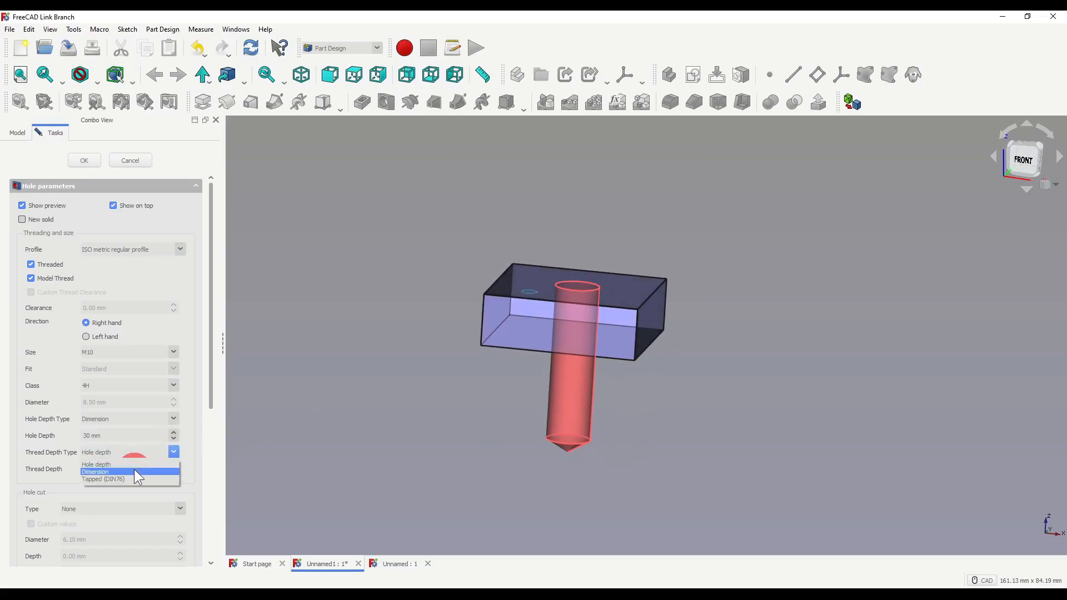
pyautogui.click(95, 471)
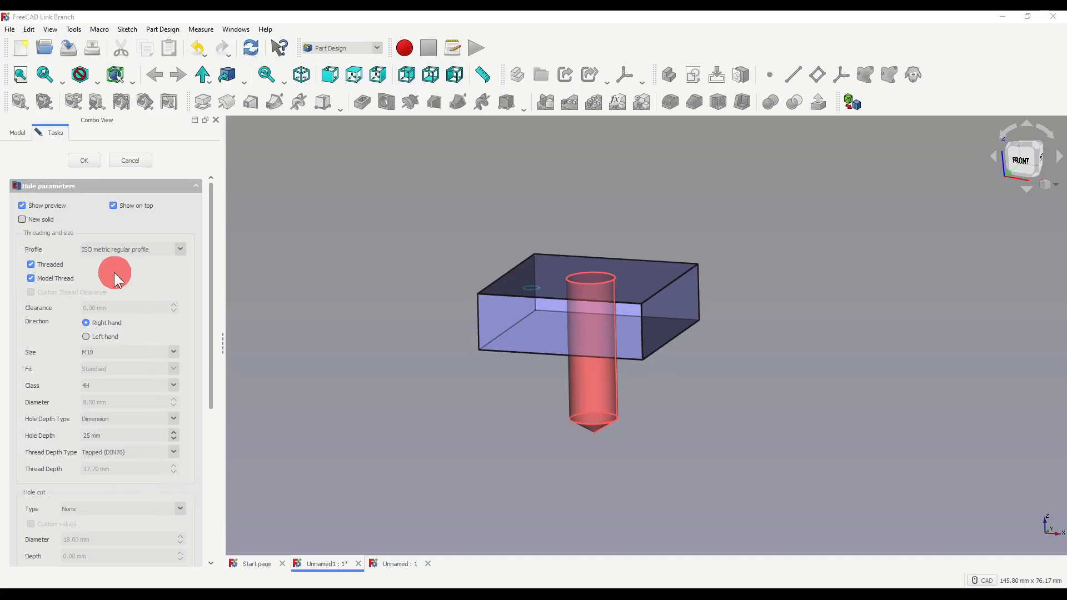
# Try a counterbore, then a 15 mm countersink with a 60° angle as the hole cut.
pyautogui.scroll(-3)
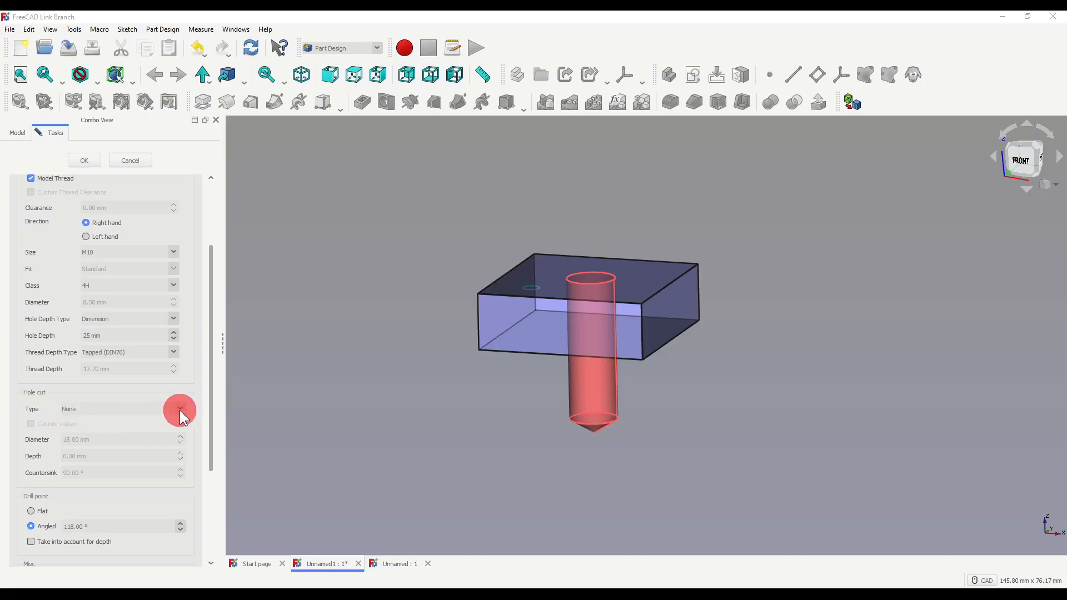
pyautogui.click(180, 408)
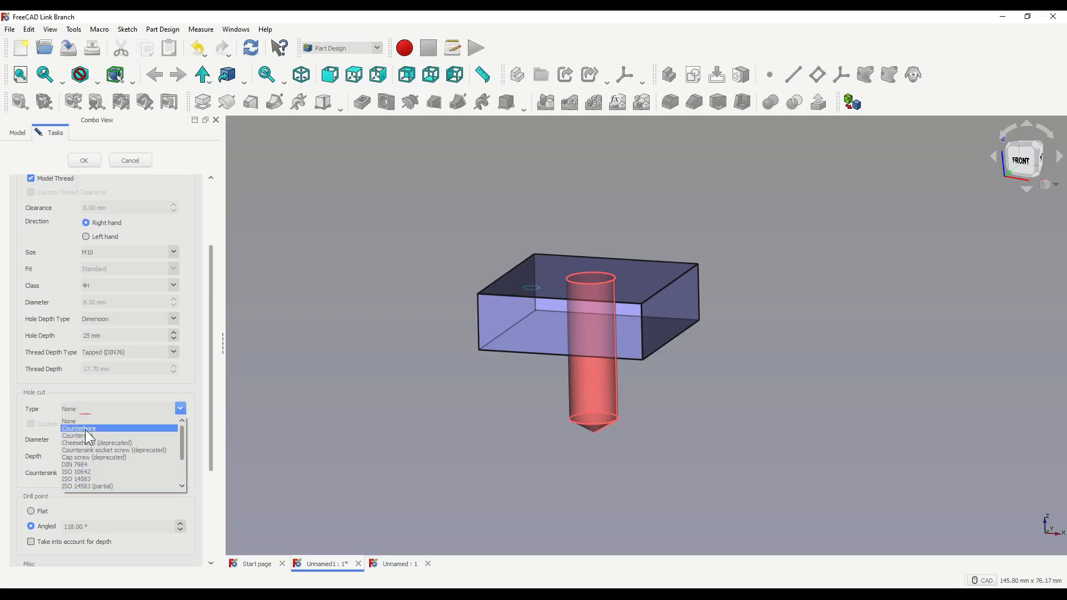
pyautogui.click(78, 428)
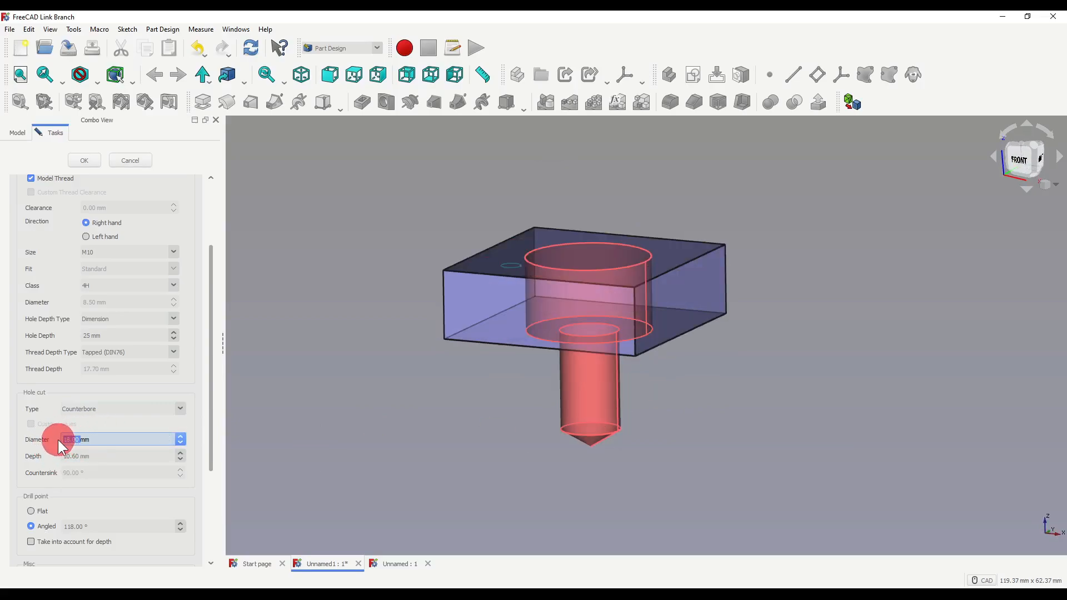
pyautogui.write('15mm')
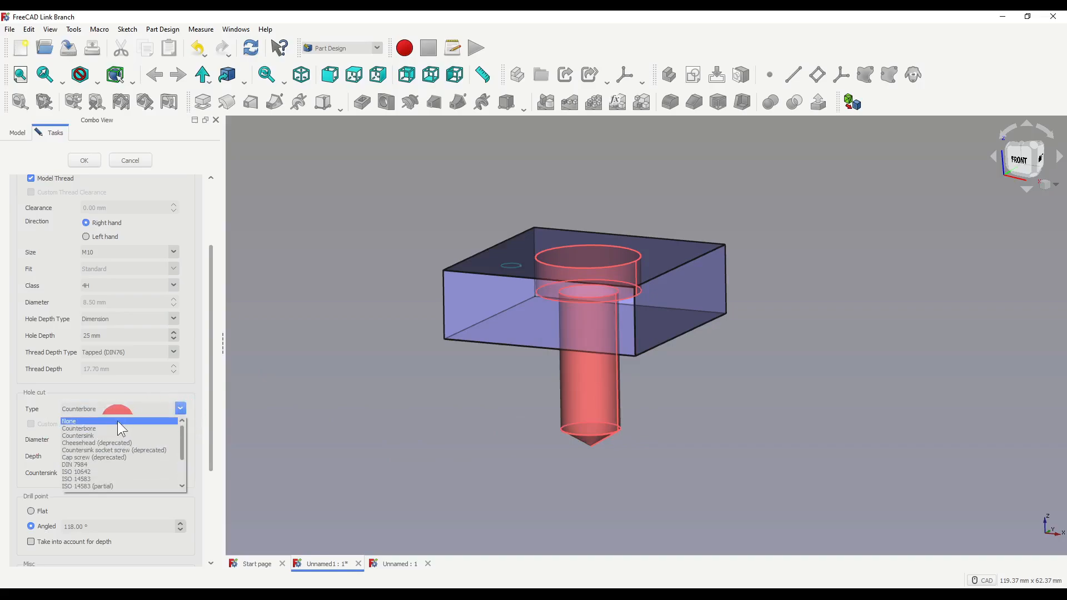
pyautogui.click(78, 435)
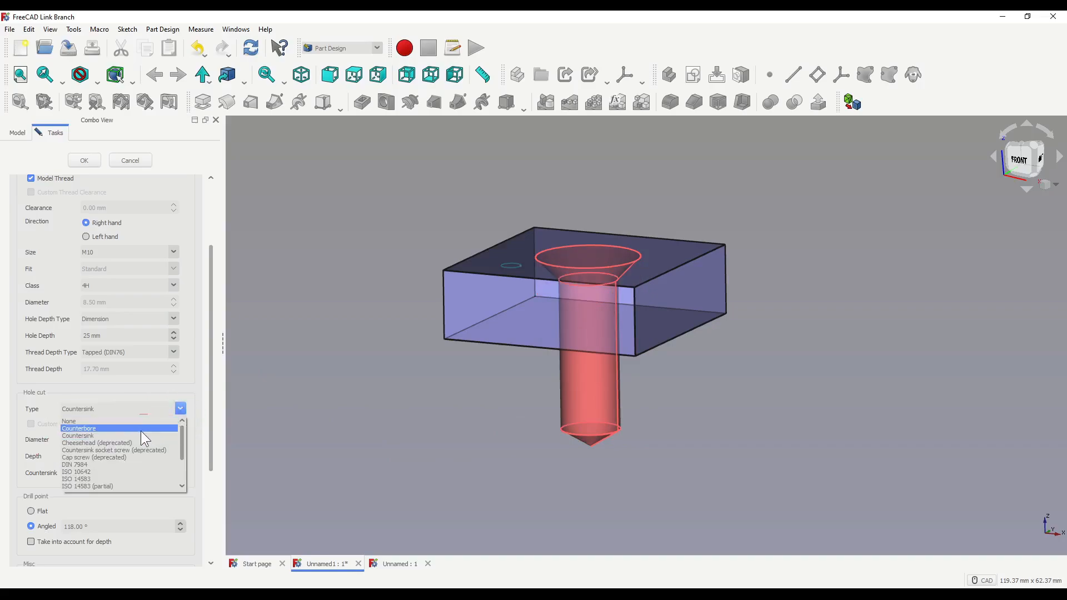
pyautogui.moveTo(137, 450)
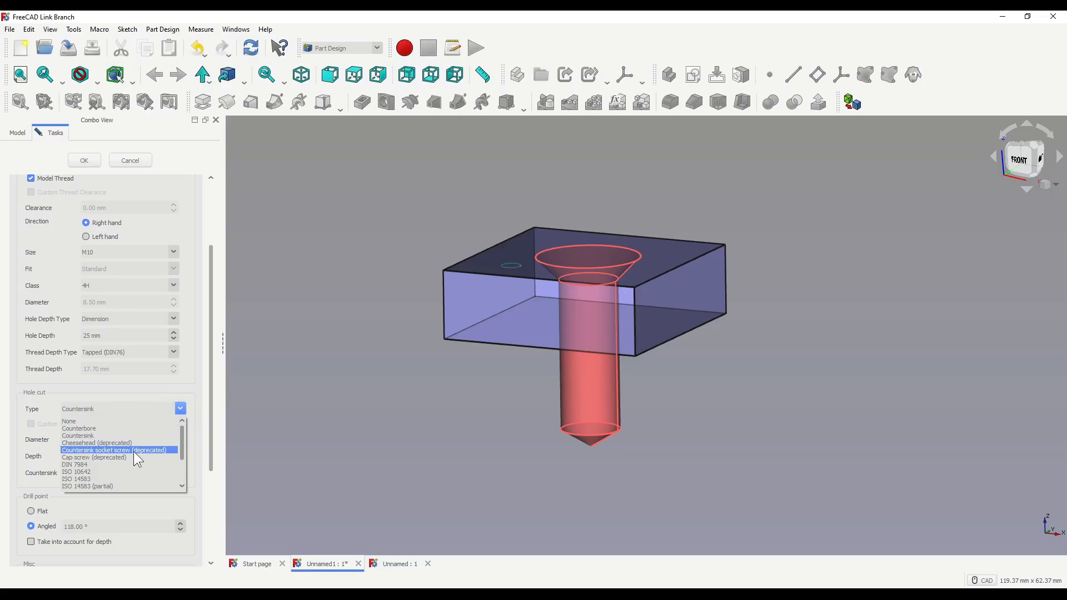
pyautogui.moveTo(122, 463)
pyautogui.write('15')
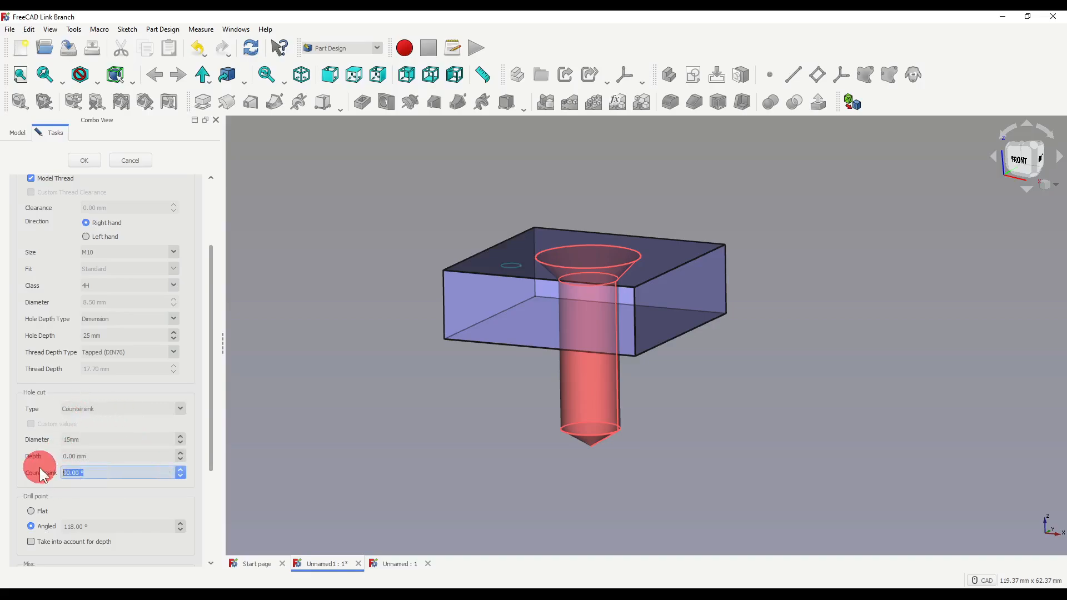
pyautogui.write('60')
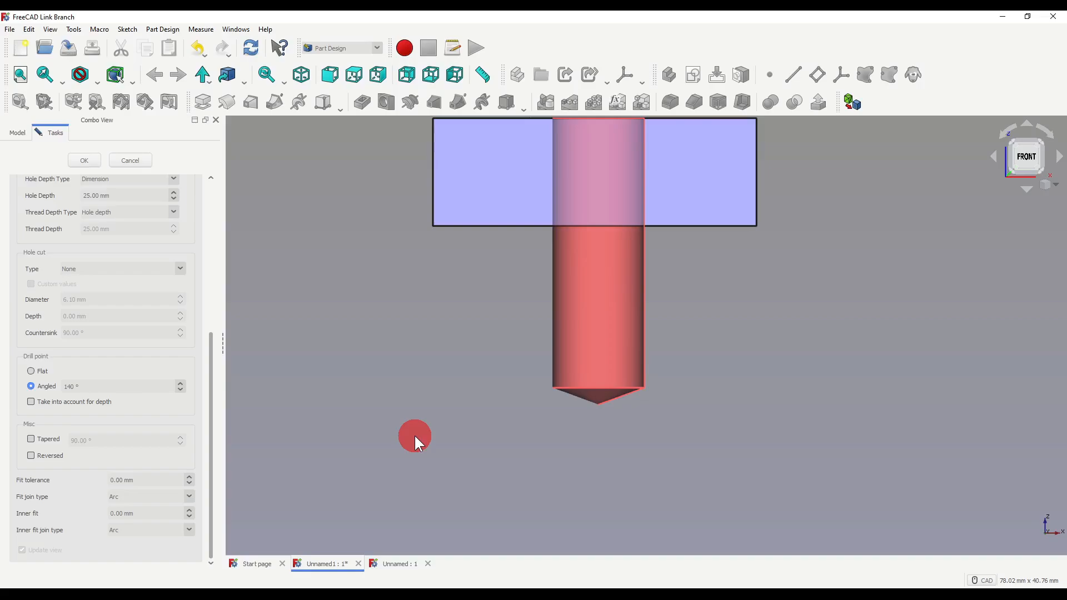
# Restore the angled drill point and set the hole depth to 10 mm without counting the tip.
pyautogui.click(31, 371)
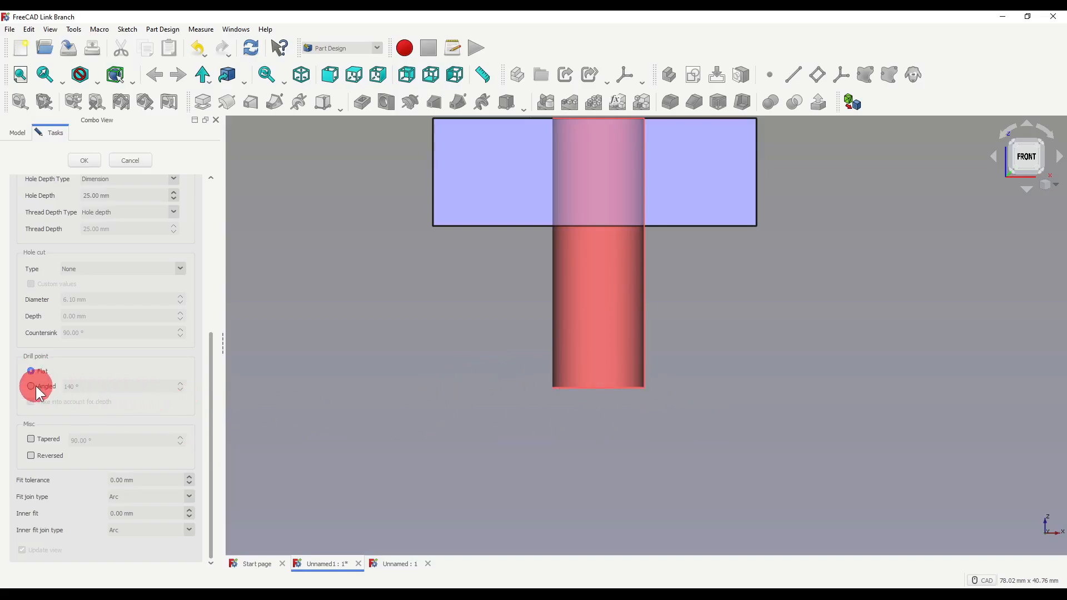
pyautogui.click(31, 386)
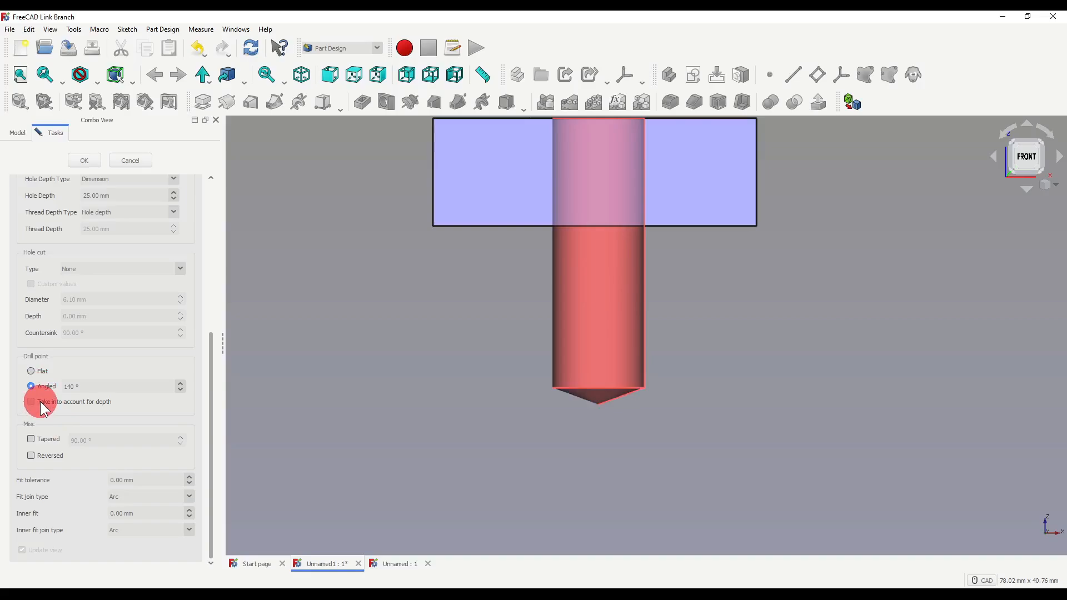
pyautogui.click(31, 402)
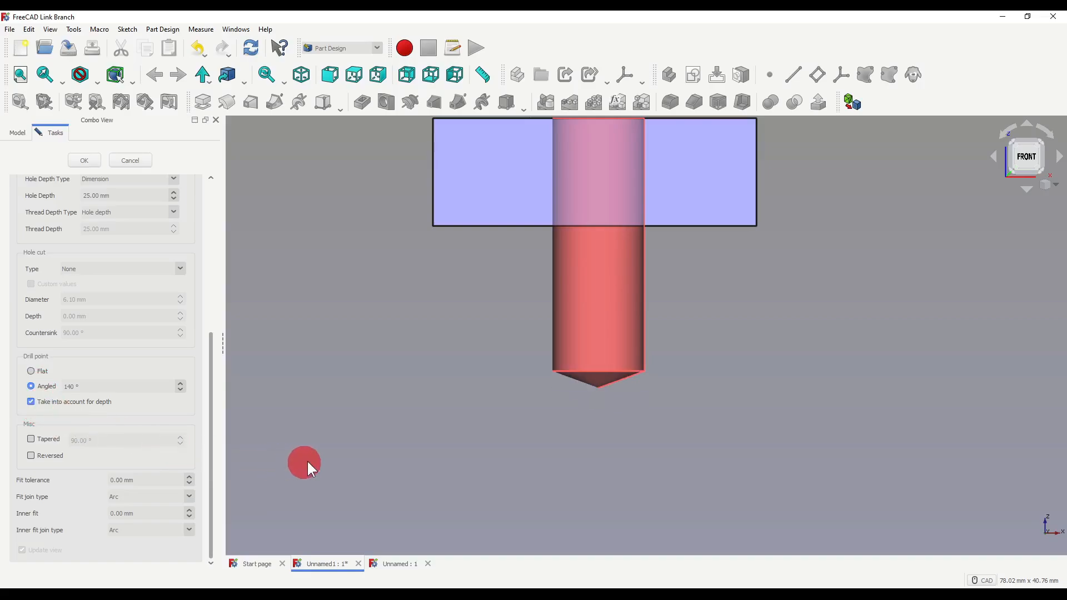
pyautogui.moveTo(334, 424)
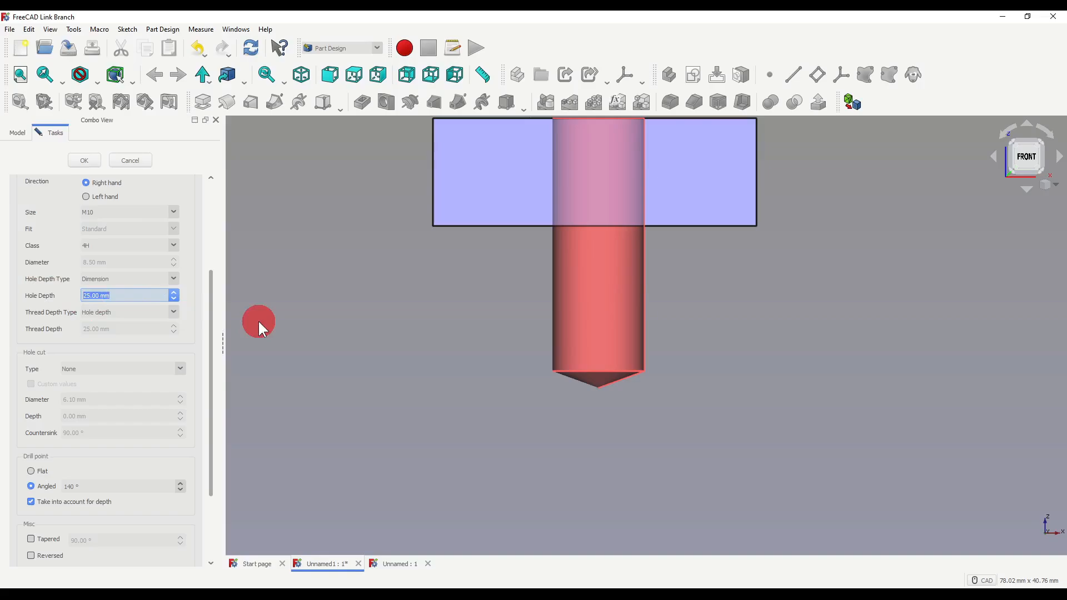
pyautogui.write('10')
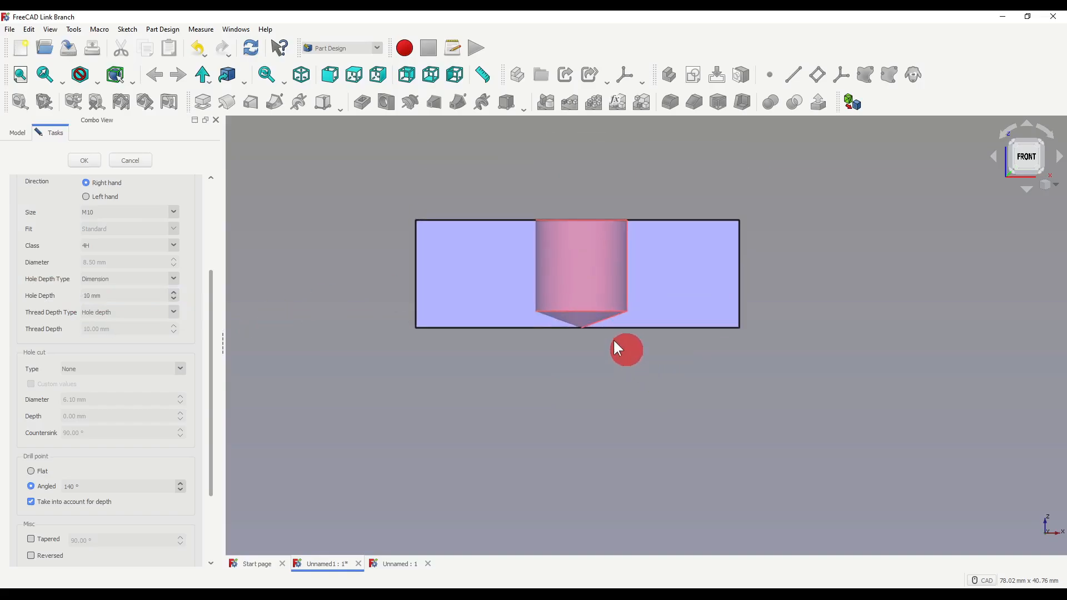
pyautogui.moveTo(739, 231)
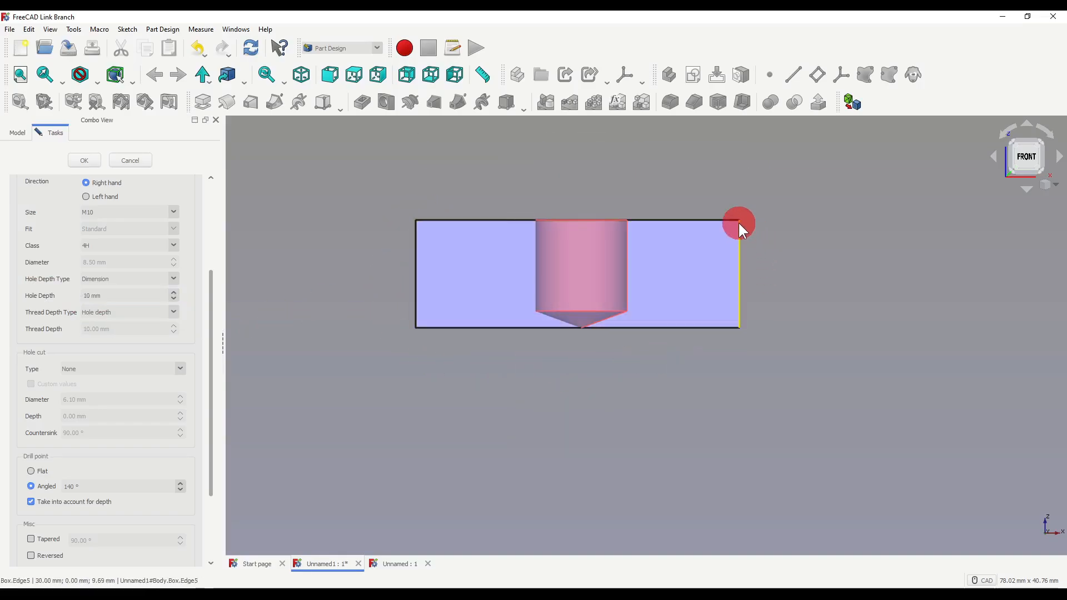
pyautogui.moveTo(574, 338)
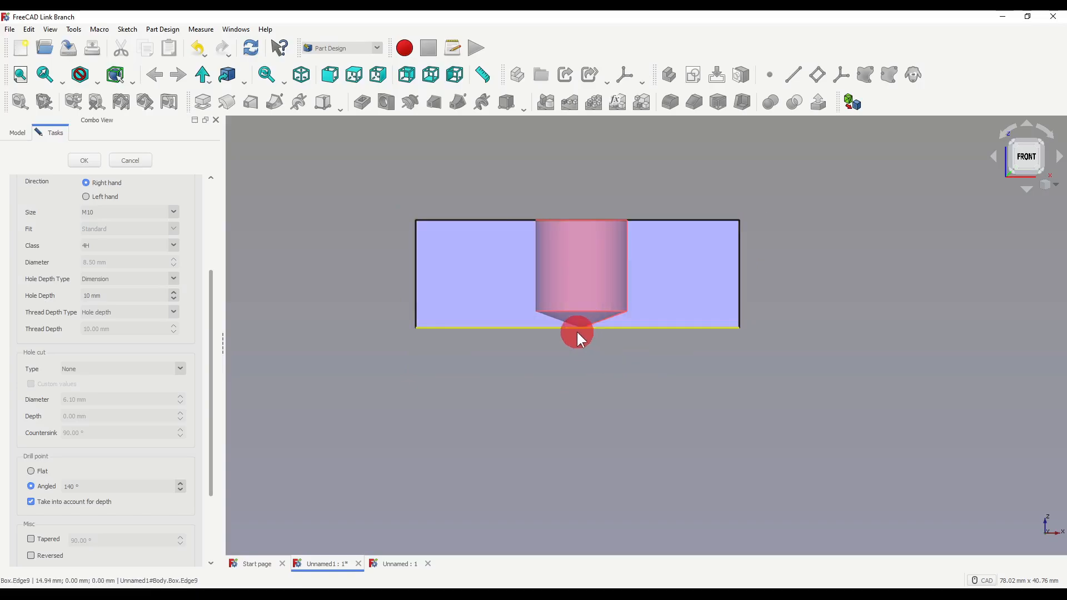
pyautogui.moveTo(584, 338)
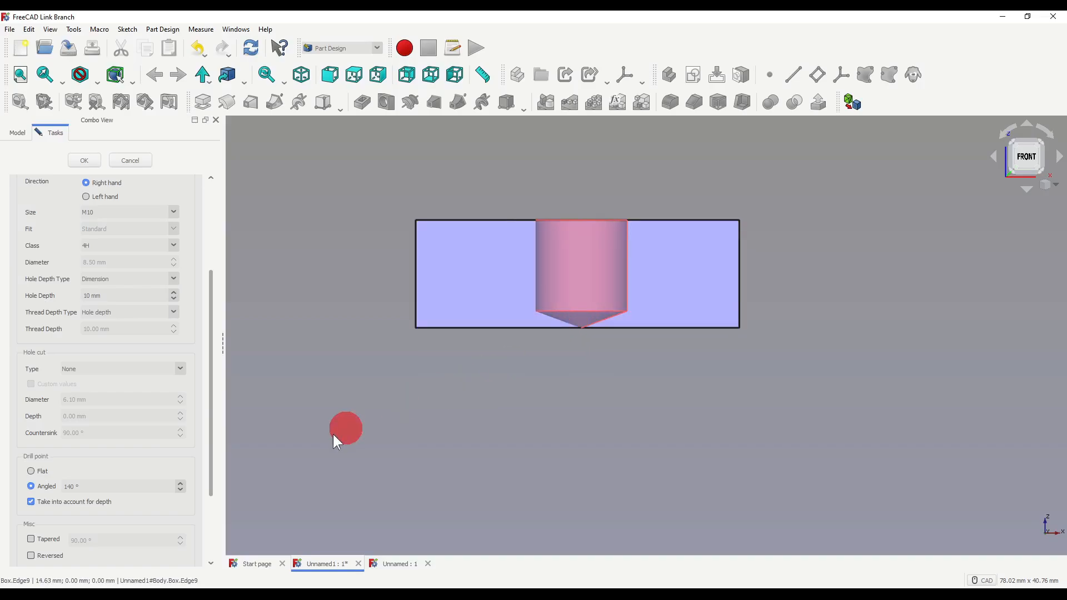
pyautogui.click(31, 501)
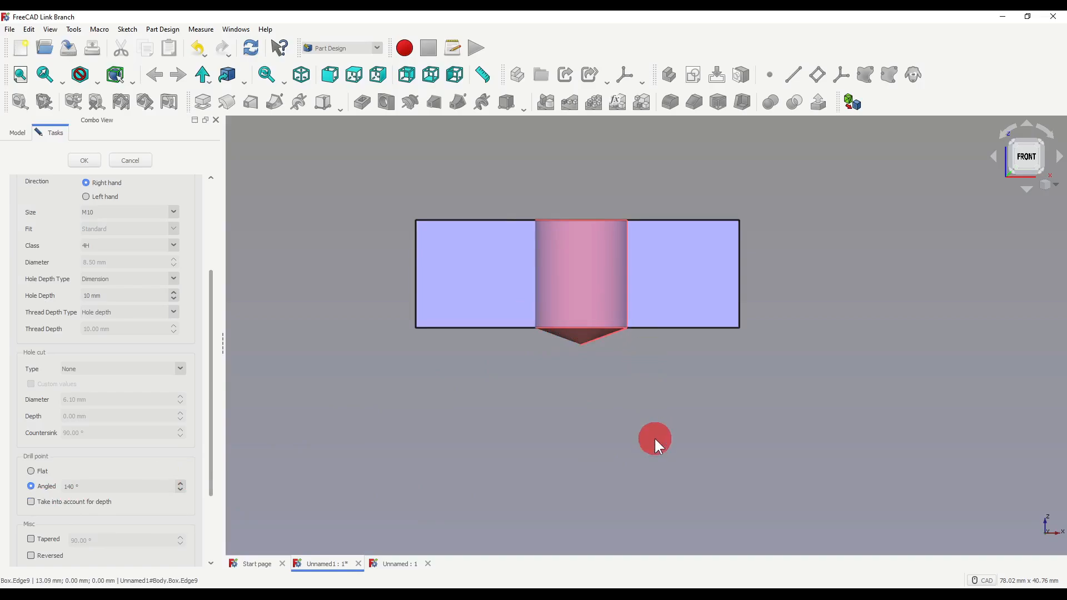
pyautogui.scroll(-3)
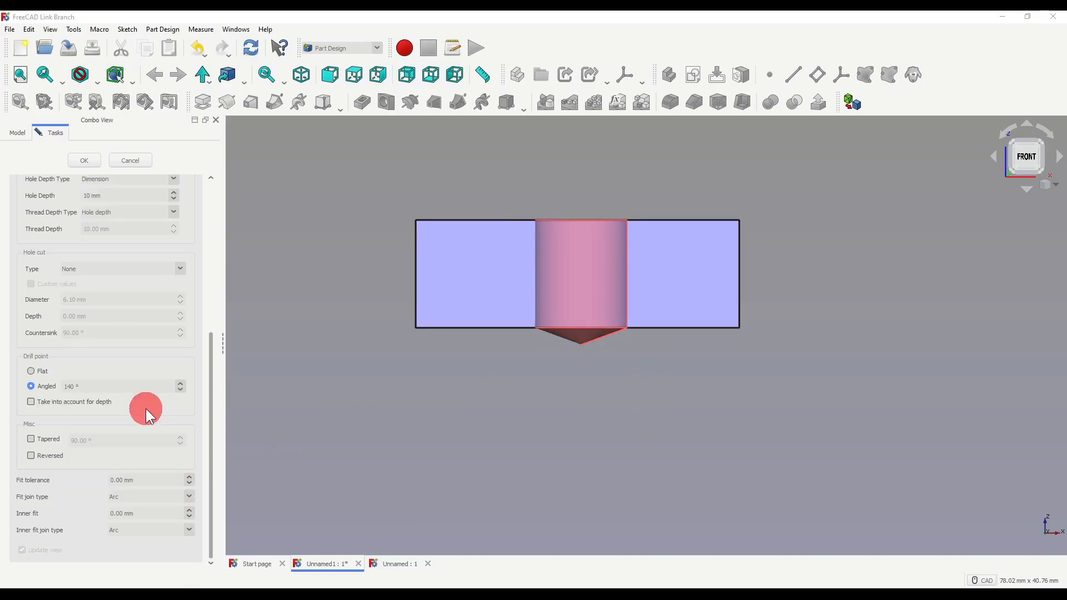
pyautogui.moveTo(100, 454)
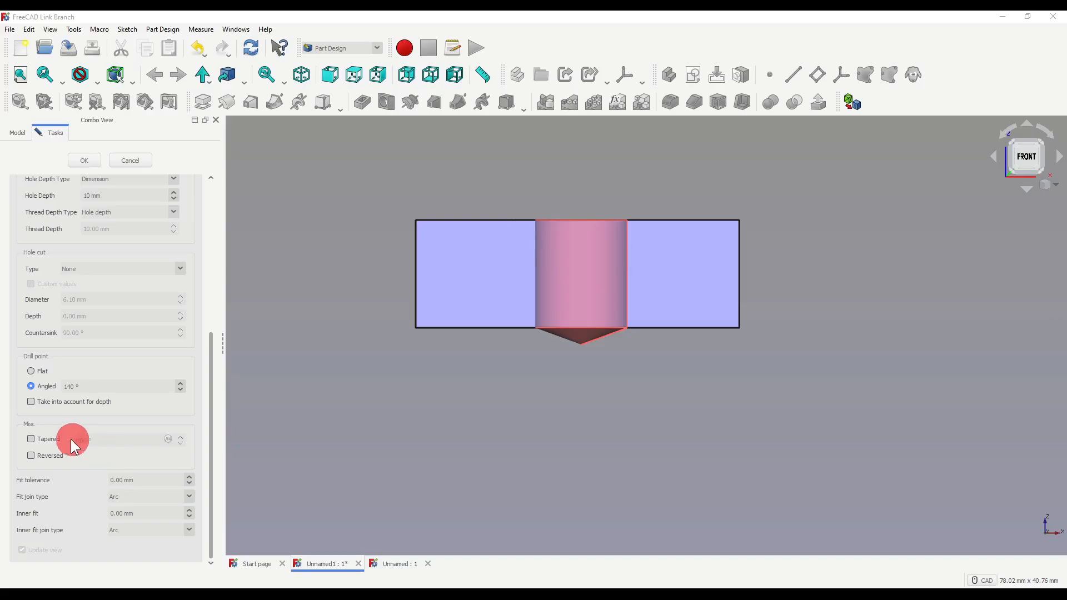
pyautogui.click(31, 439)
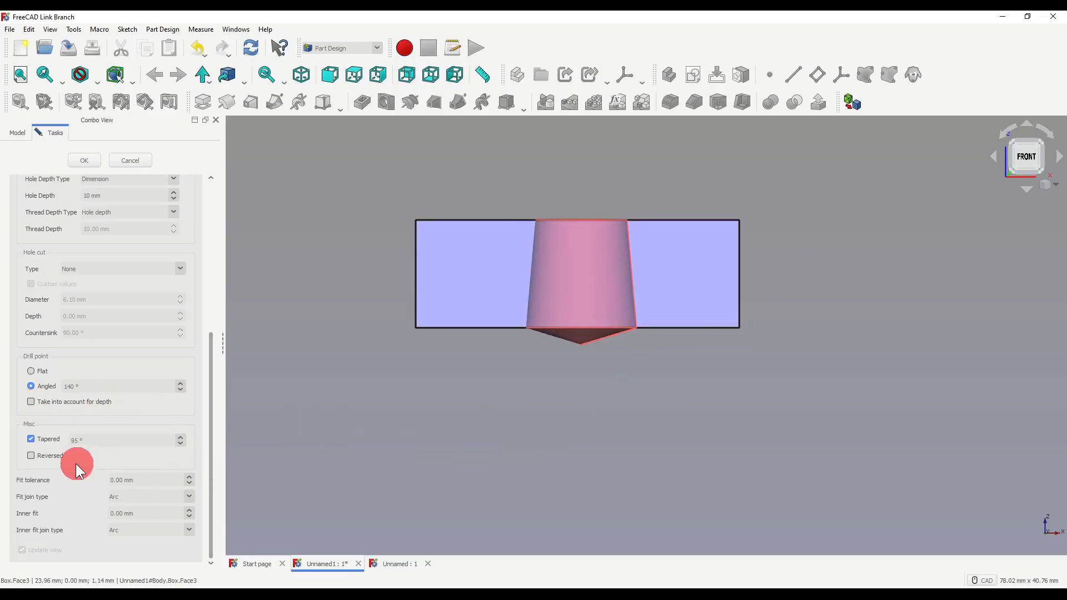
pyautogui.click(30, 455)
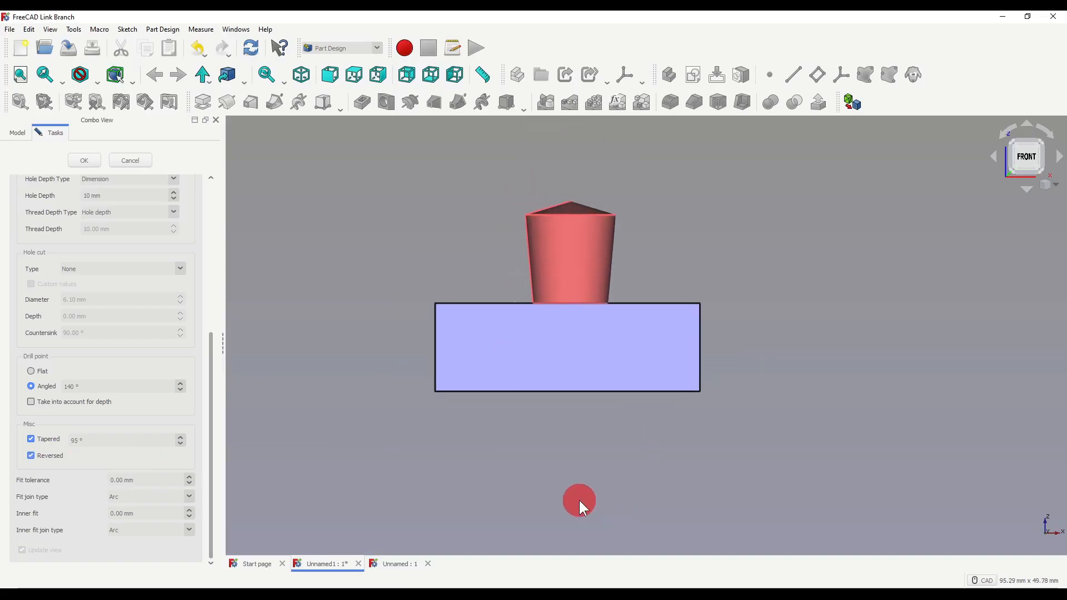
pyautogui.click(31, 455)
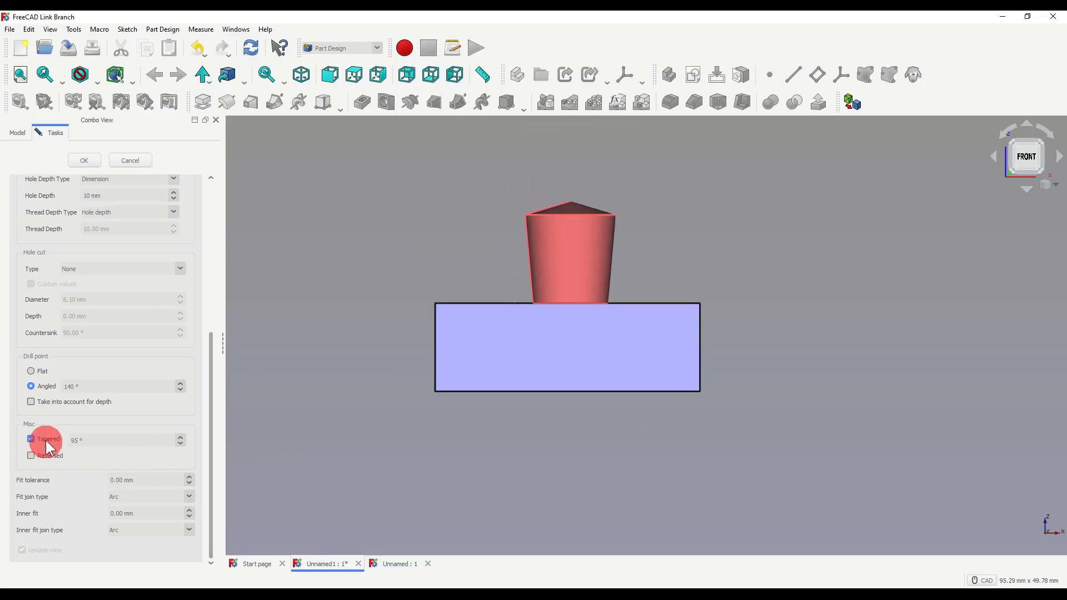
pyautogui.click(31, 439)
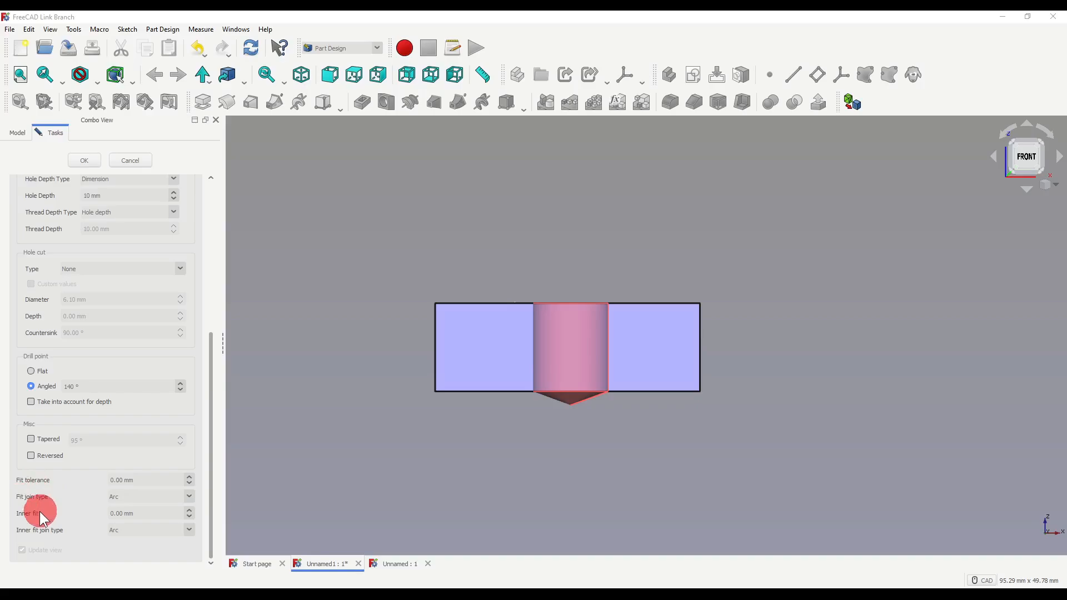
pyautogui.moveTo(53, 541)
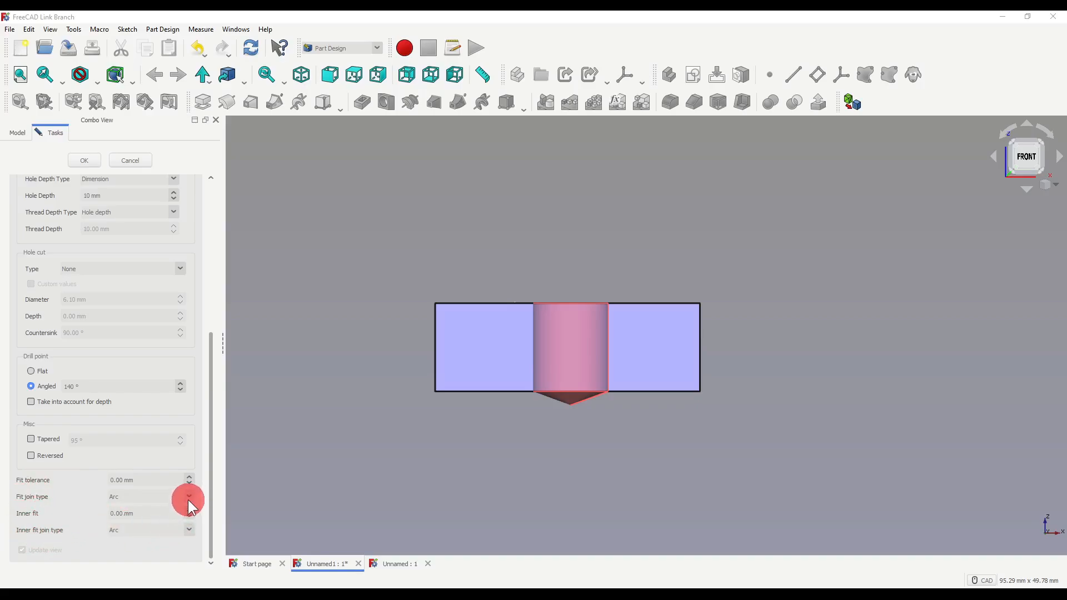
# Keep the inner fit join type as Arc and confirm the 12 mm threaded hole.
pyautogui.click(188, 496)
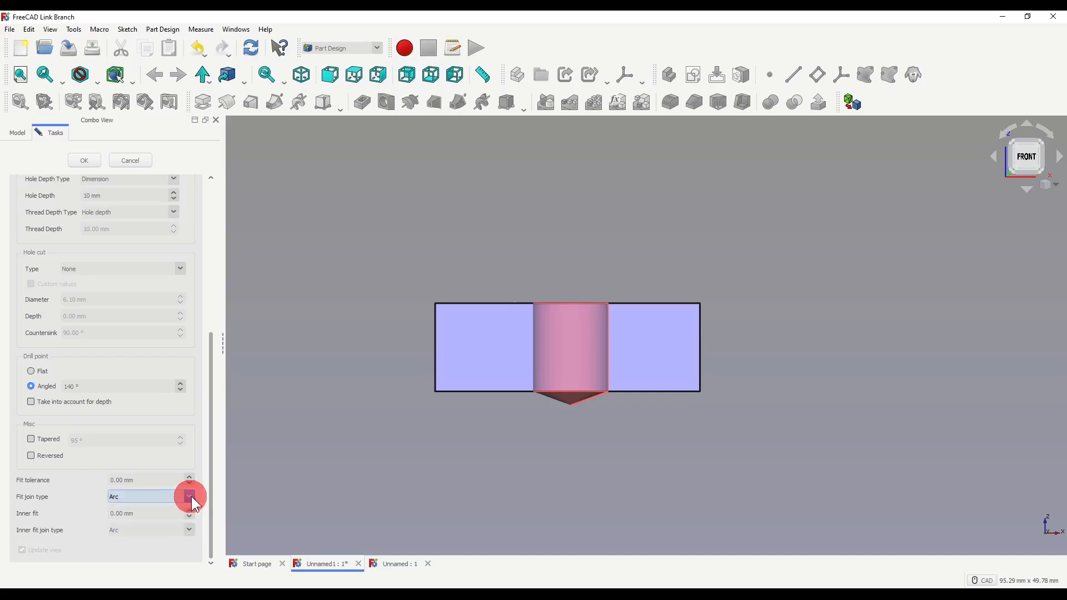
pyautogui.click(189, 530)
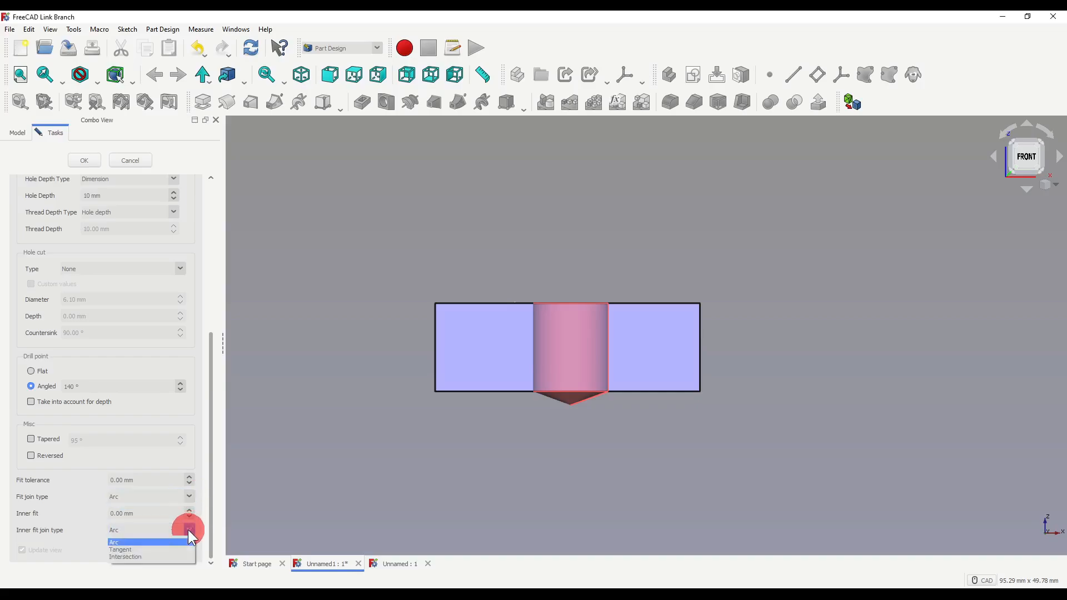
pyautogui.click(113, 541)
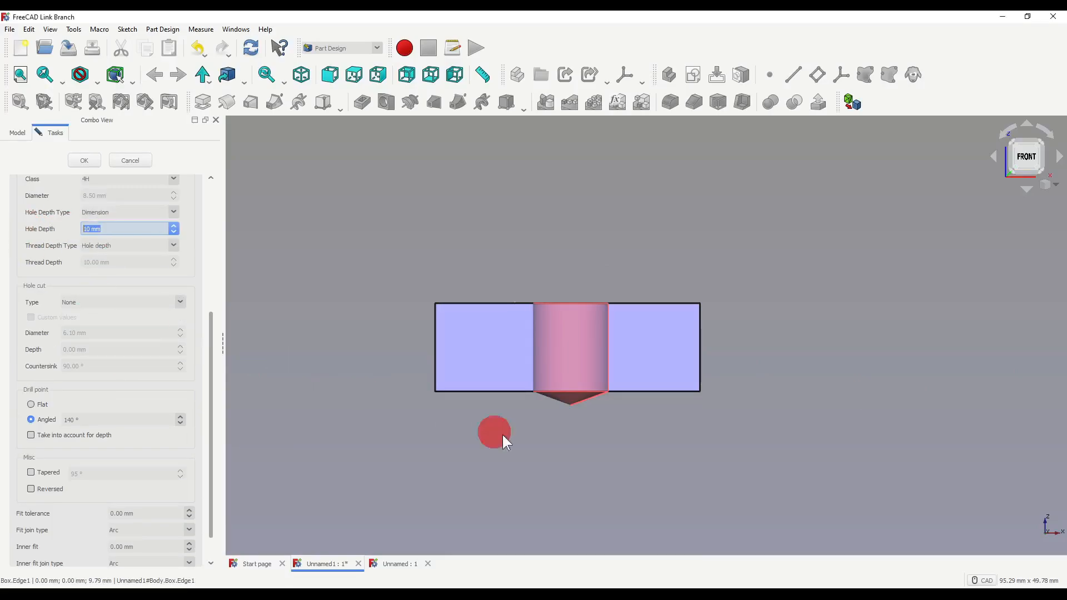
pyautogui.moveTo(638, 467)
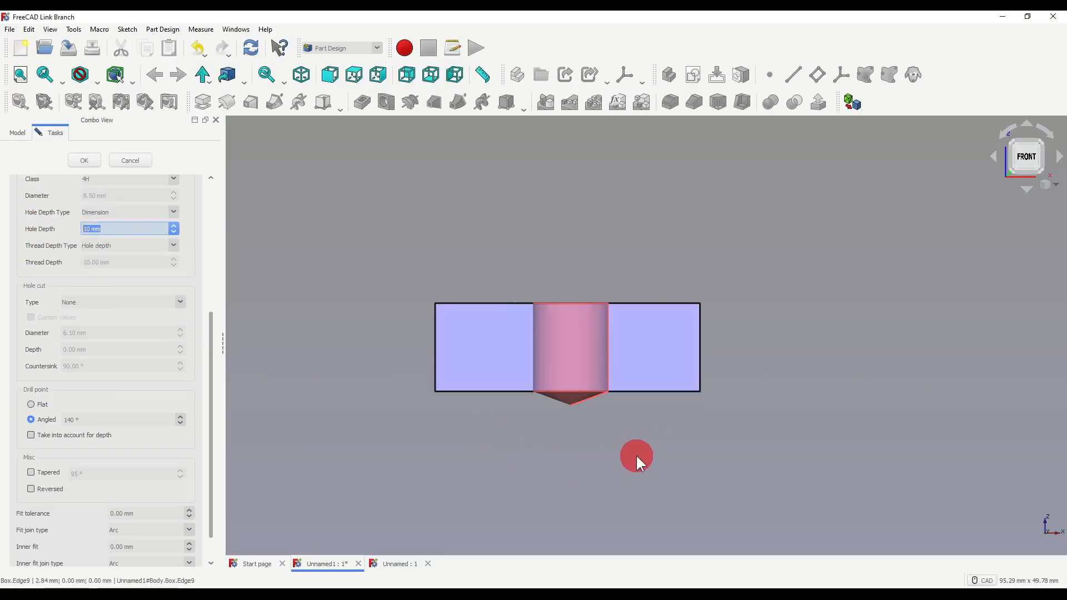
pyautogui.moveTo(594, 430)
pyautogui.write('12')
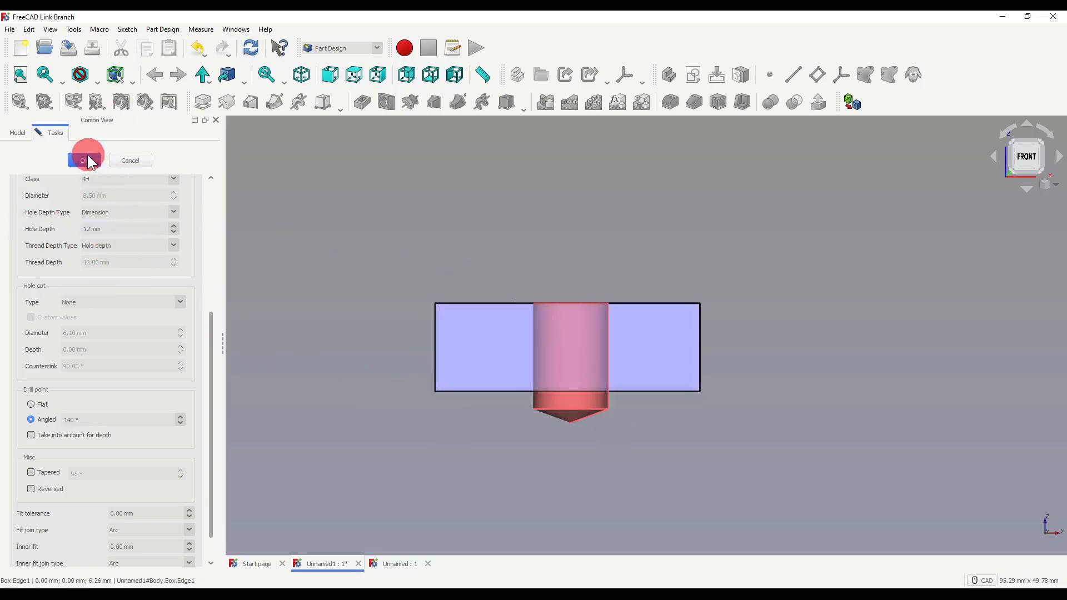
pyautogui.click(86, 160)
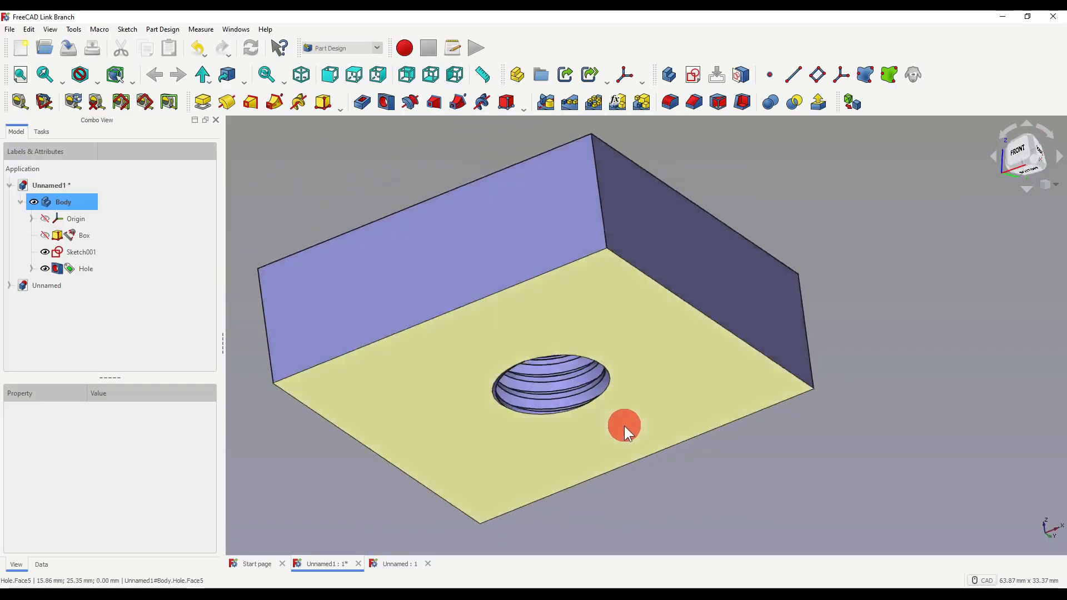
# Close the Display properties at 50% transparency and orbit to see the thread inside.
pyautogui.moveTo(622, 433); pyautogui.dragTo(648, 282)
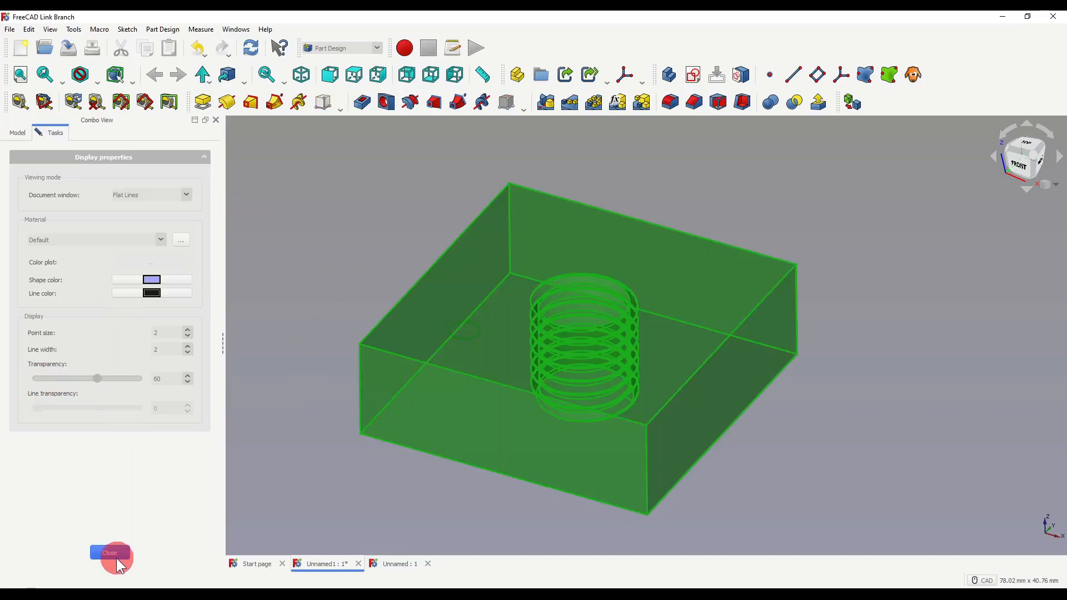
pyautogui.click(109, 552)
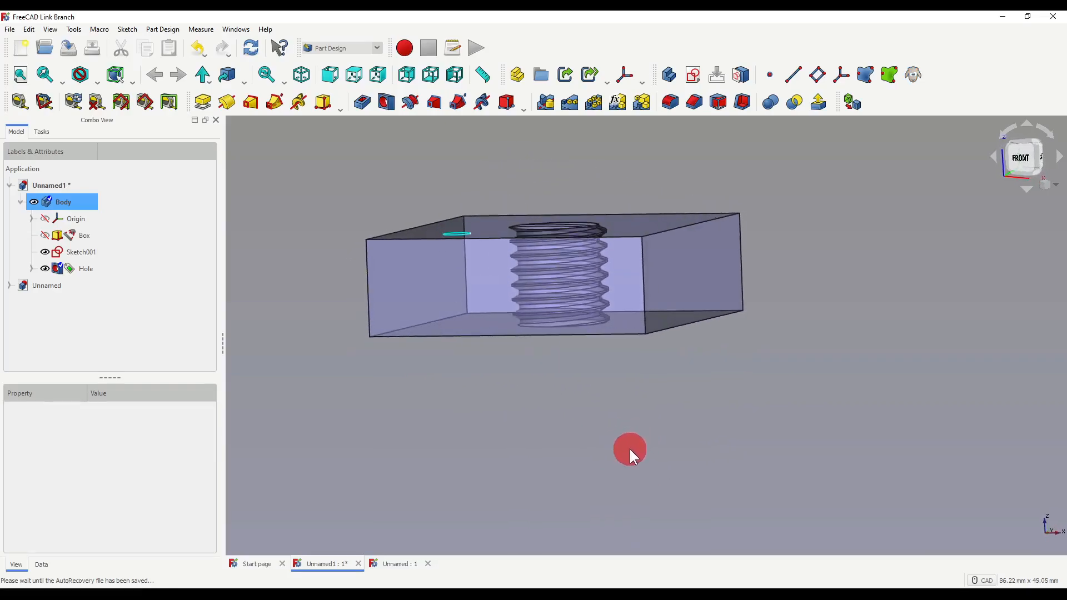
pyautogui.moveTo(629, 457); pyautogui.dragTo(640, 416)
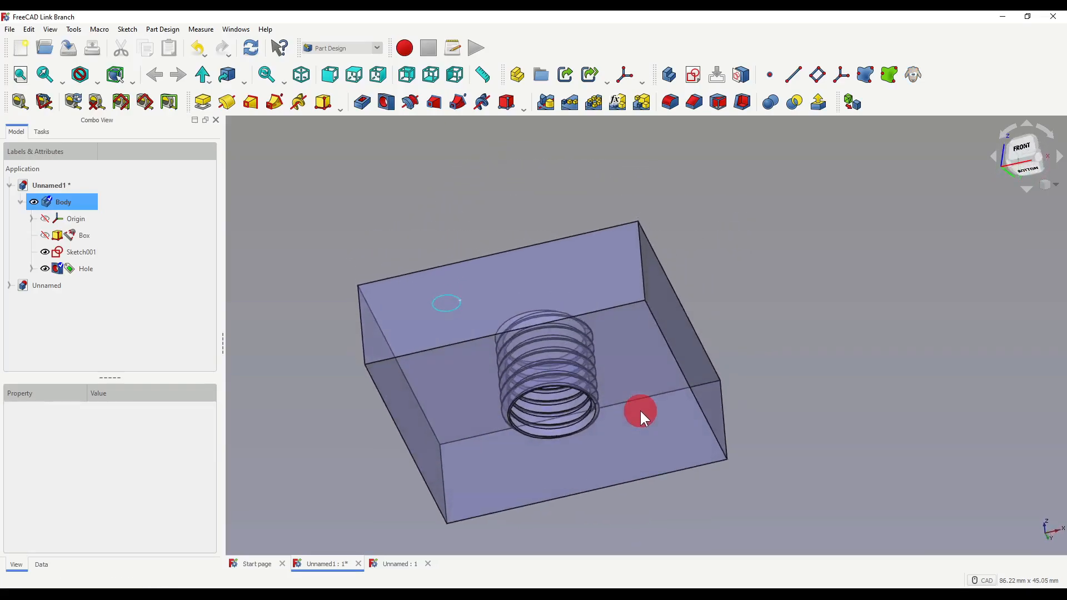
pyautogui.click(1022, 155)
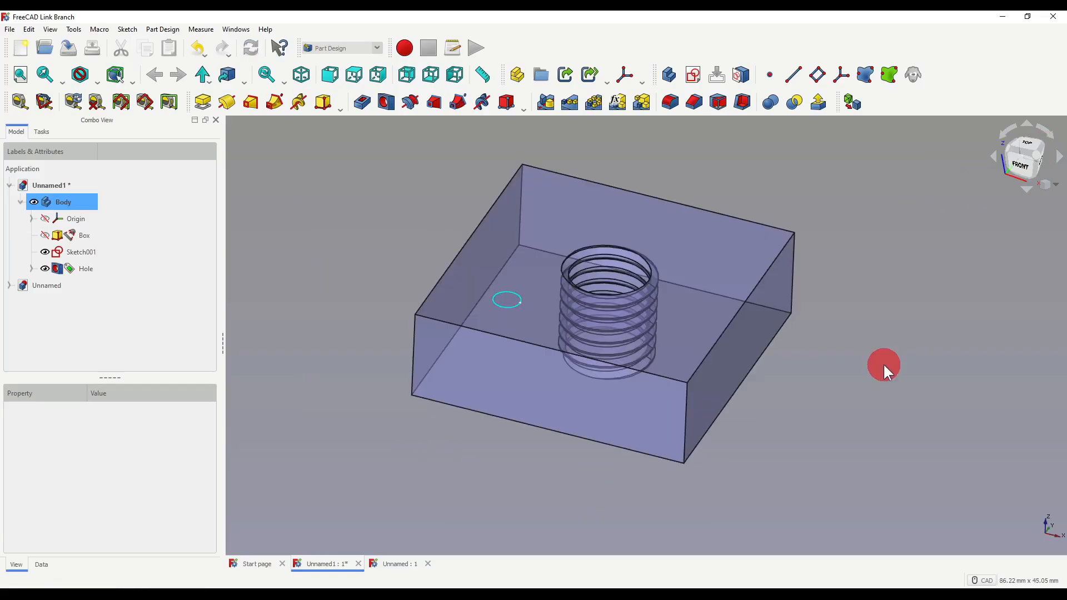
pyautogui.moveTo(338, 285)
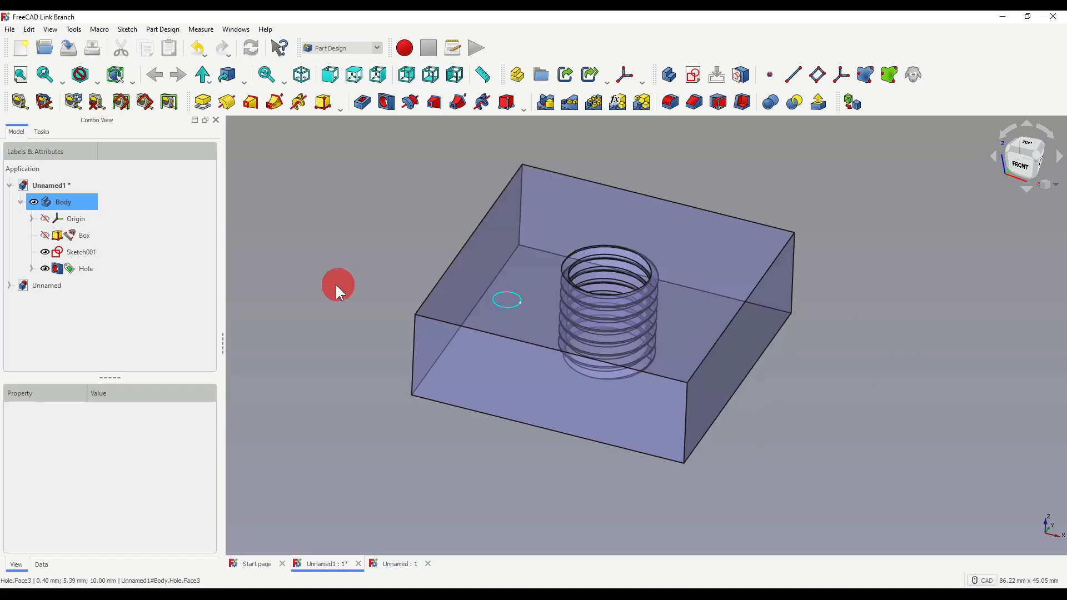
pyautogui.doubleClick(85, 269)
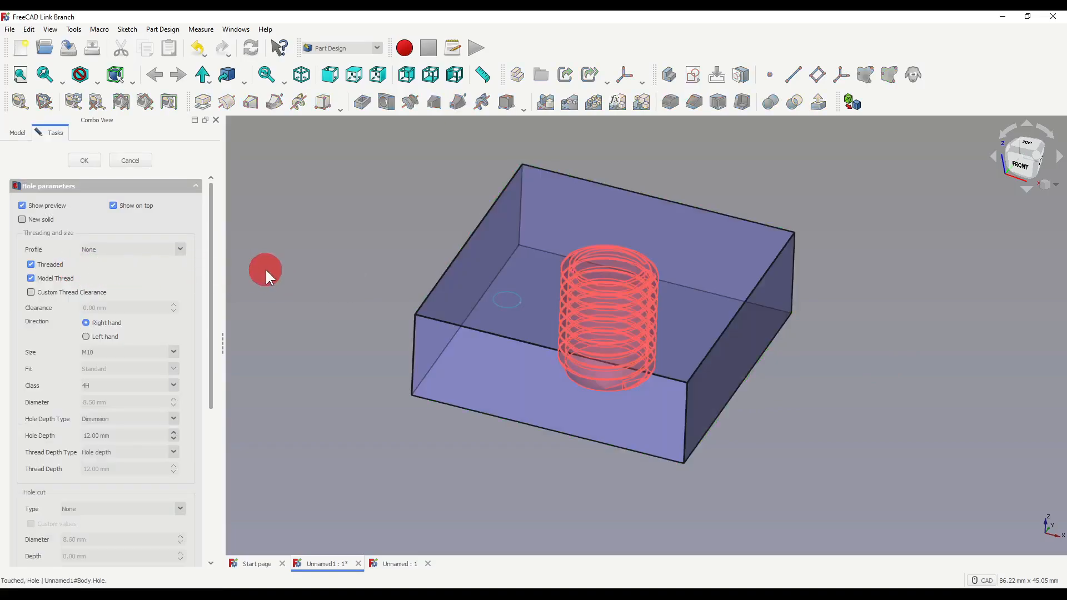
pyautogui.moveTo(89, 252)
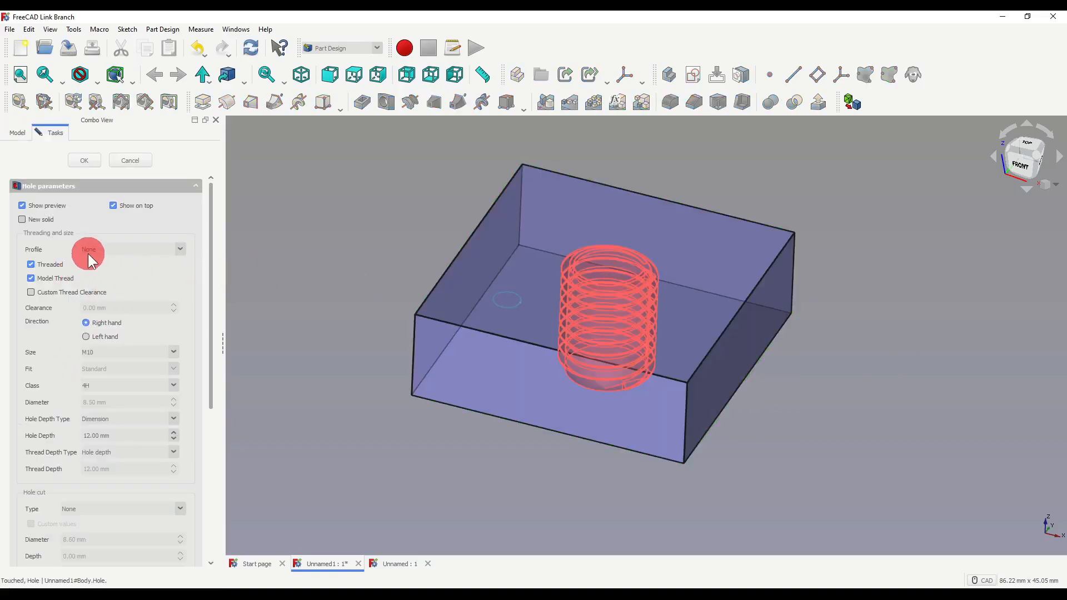
pyautogui.click(180, 249)
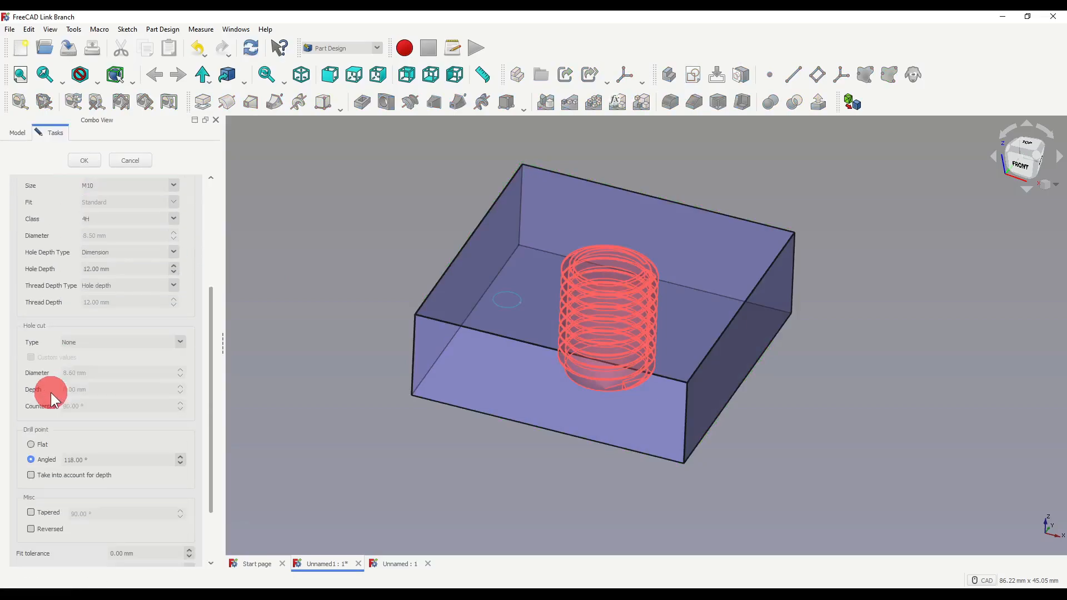
pyautogui.click(84, 160)
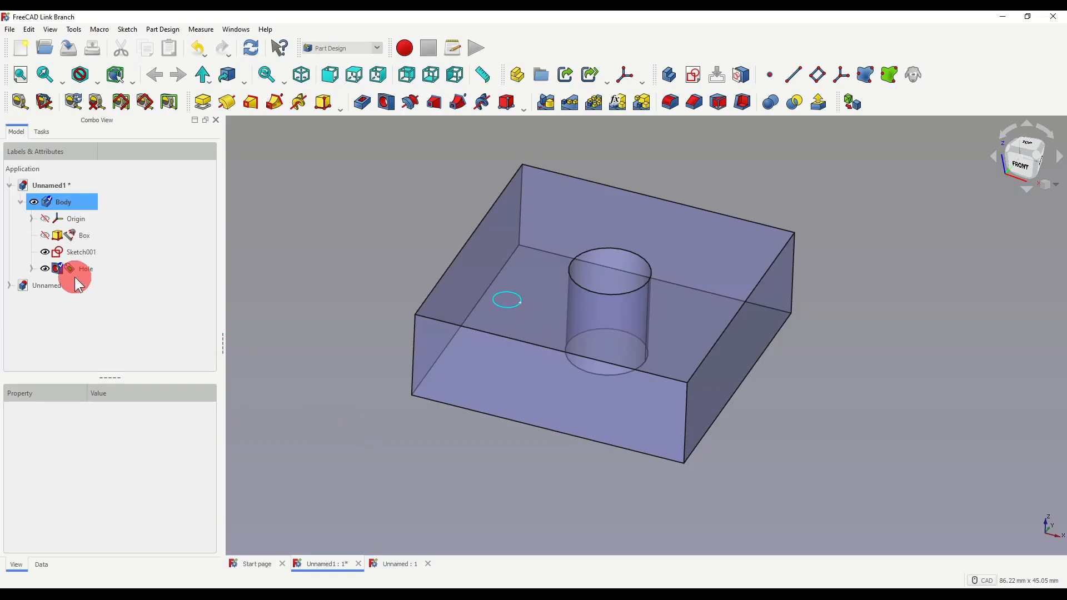
pyautogui.doubleClick(86, 268)
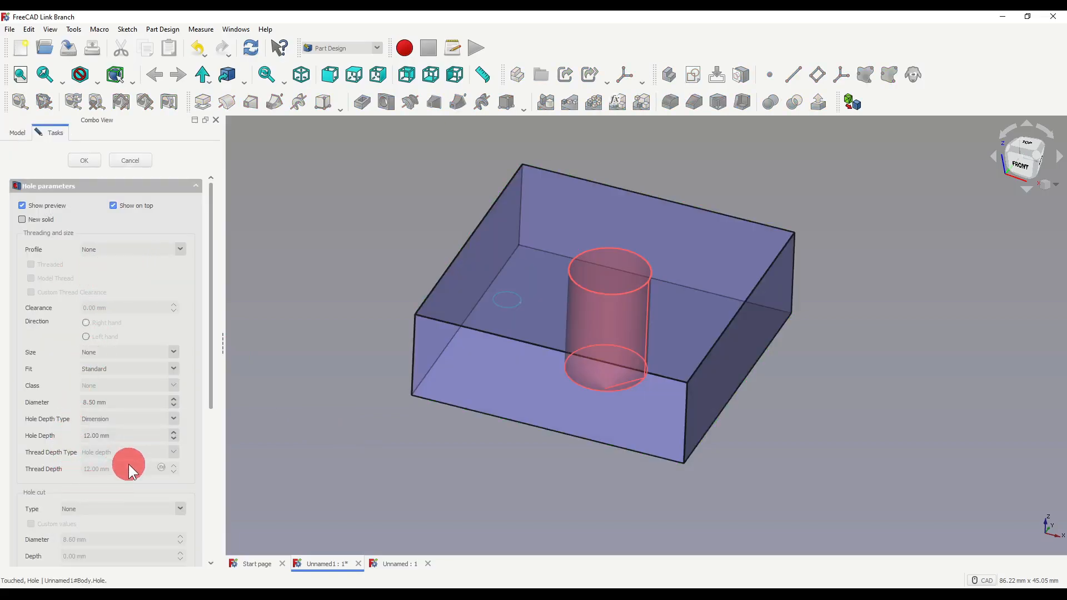
pyautogui.click(84, 160)
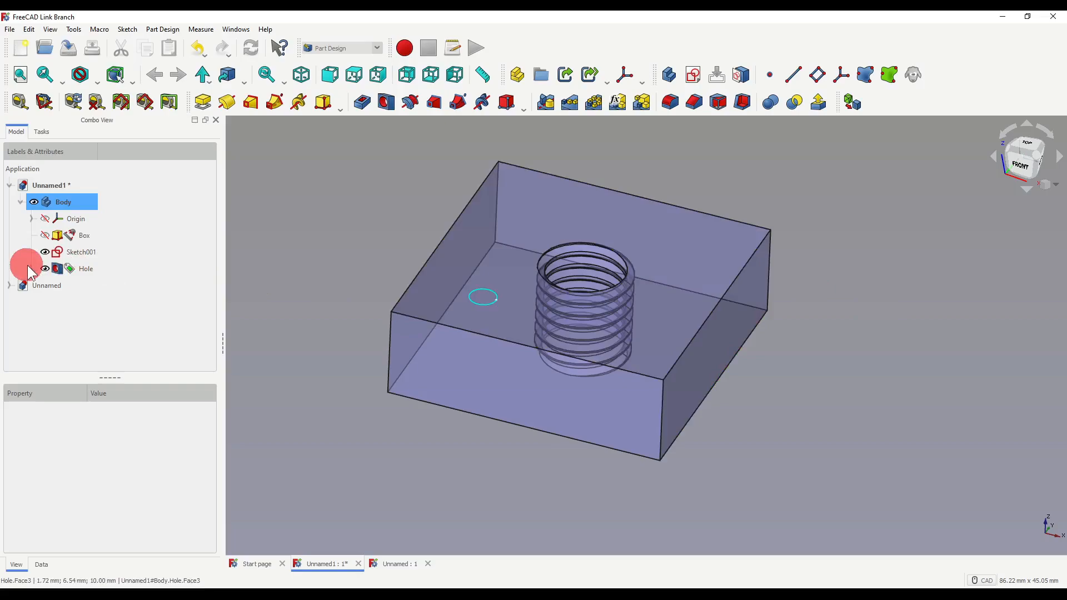
# Edit the Hole's Sketch so the circle sits near one edge of the box.
pyautogui.click(31, 268)
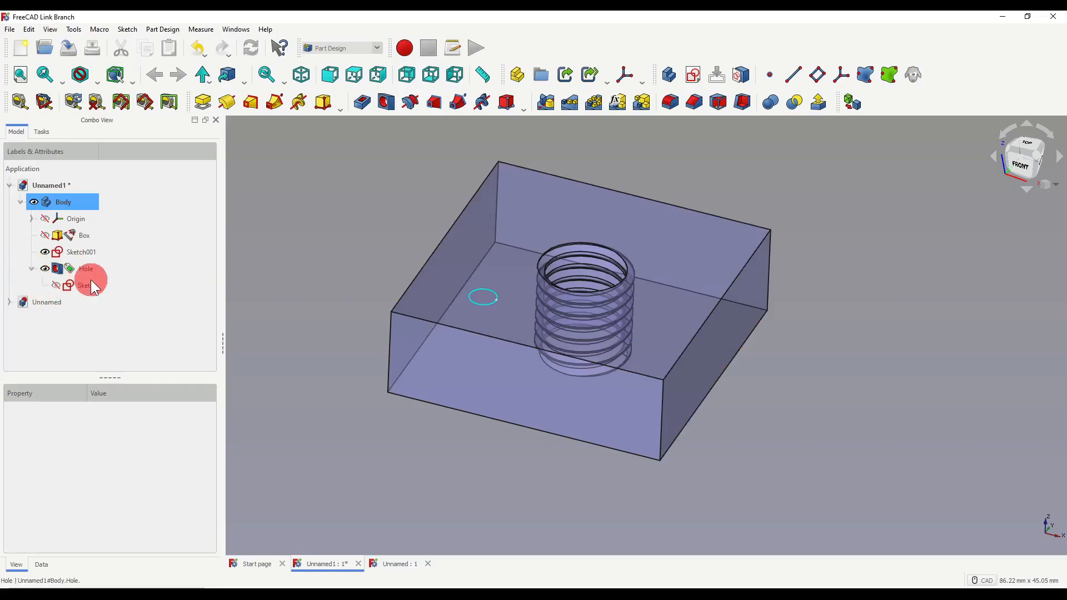
pyautogui.doubleClick(83, 284)
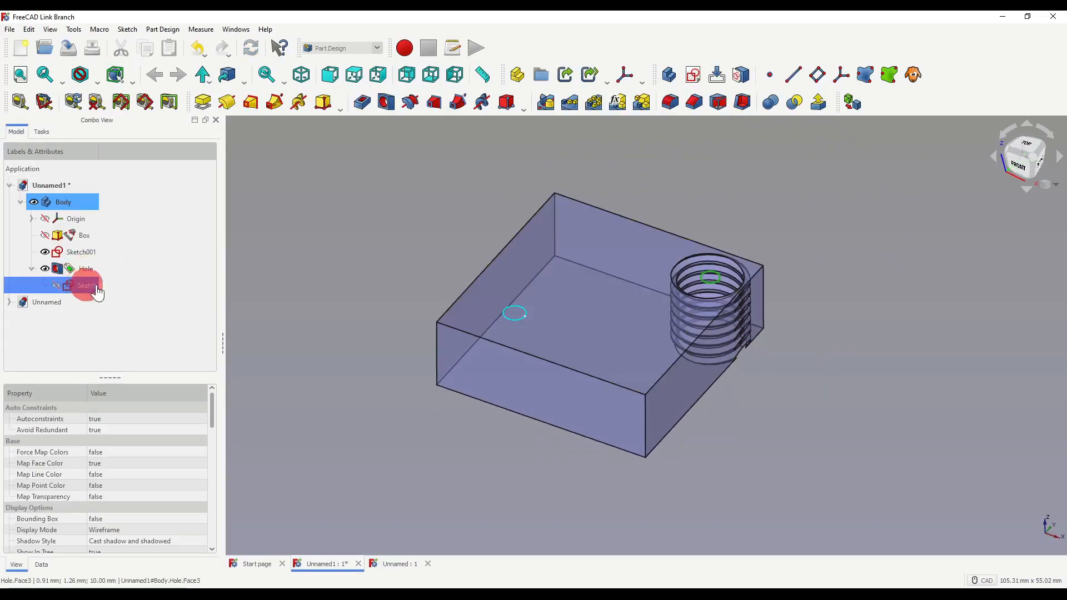
pyautogui.doubleClick(83, 285)
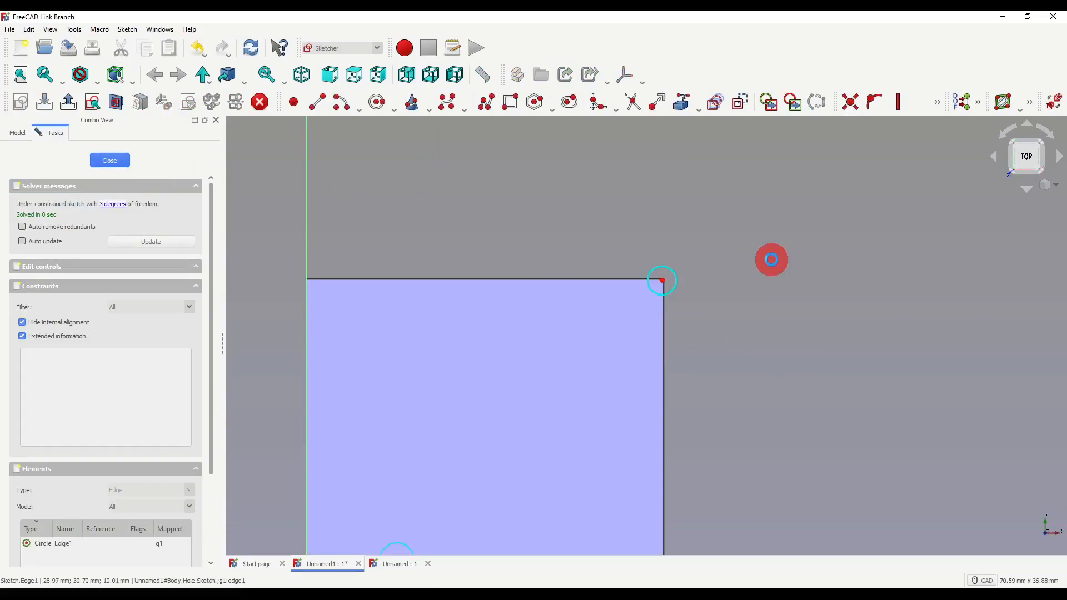
pyautogui.click(109, 160)
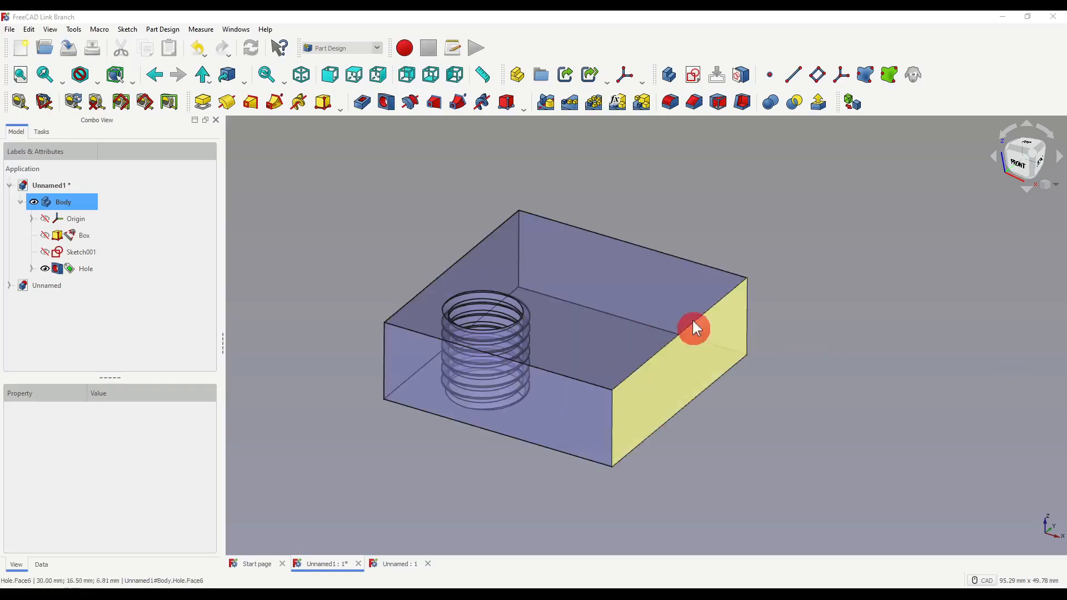
# Reduce the Box height to 5 mm and add a vertical datum line through its centre.
pyautogui.click(712, 301)
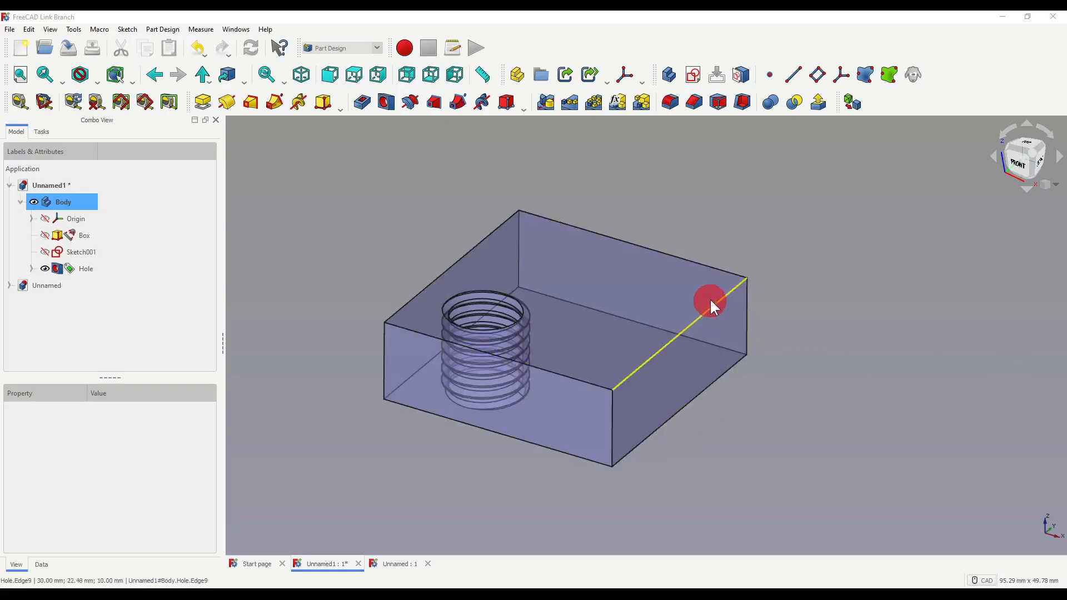
pyautogui.click(81, 252)
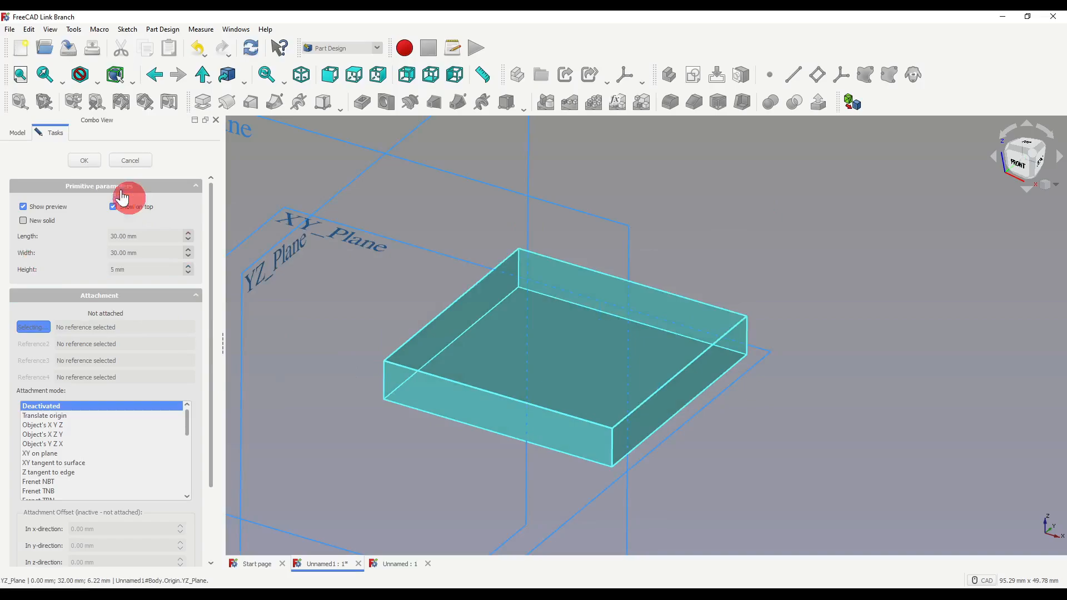
pyautogui.click(84, 160)
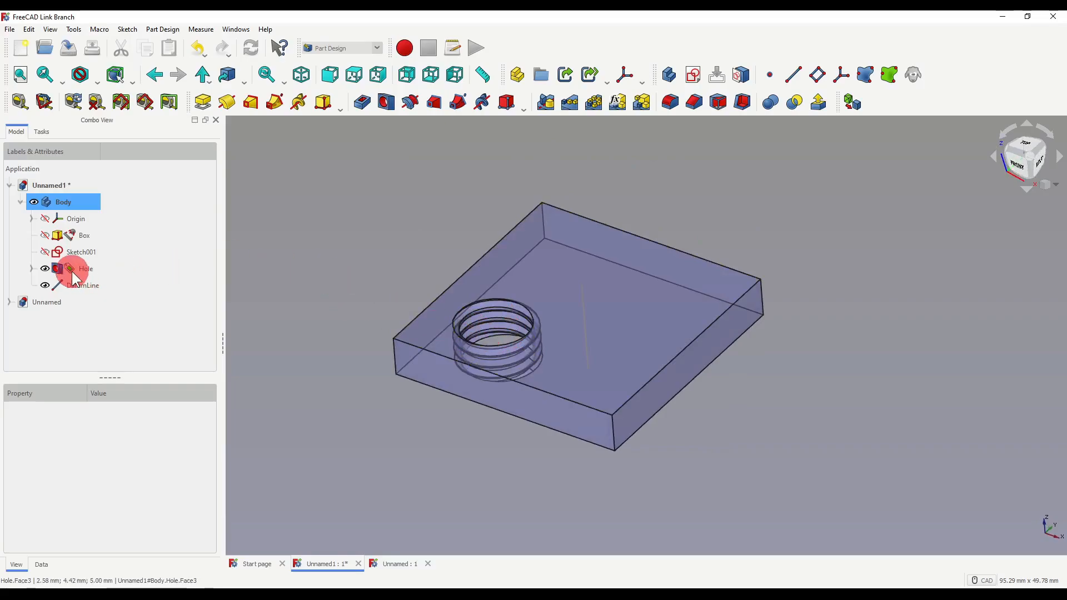
# Start a PolarPattern of the Hole using the DatumLine as rotation axis.
pyautogui.click(85, 268)
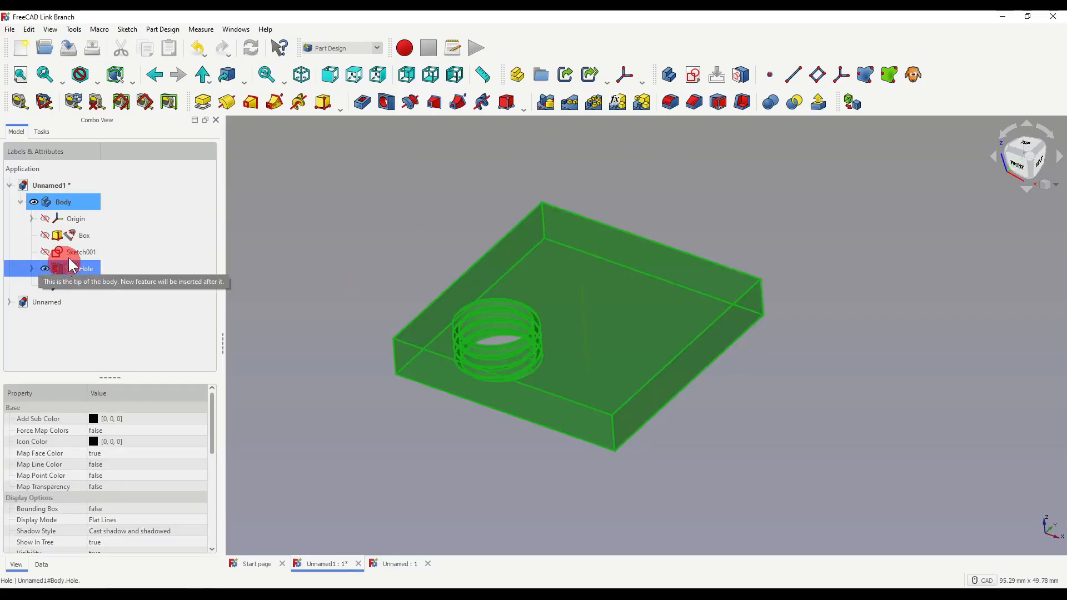
pyautogui.click(592, 102)
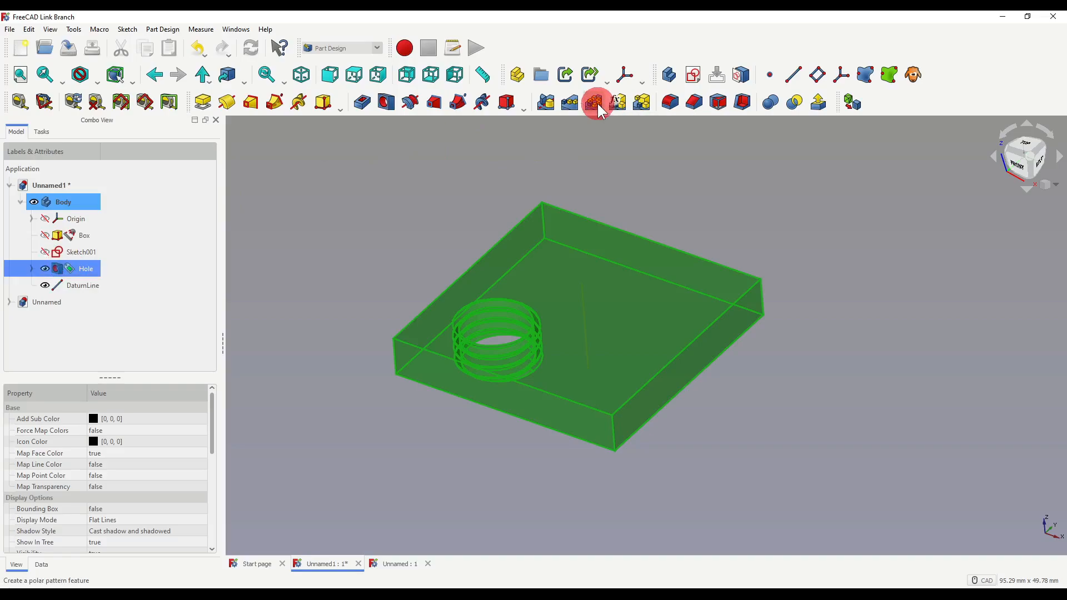
pyautogui.click(594, 102)
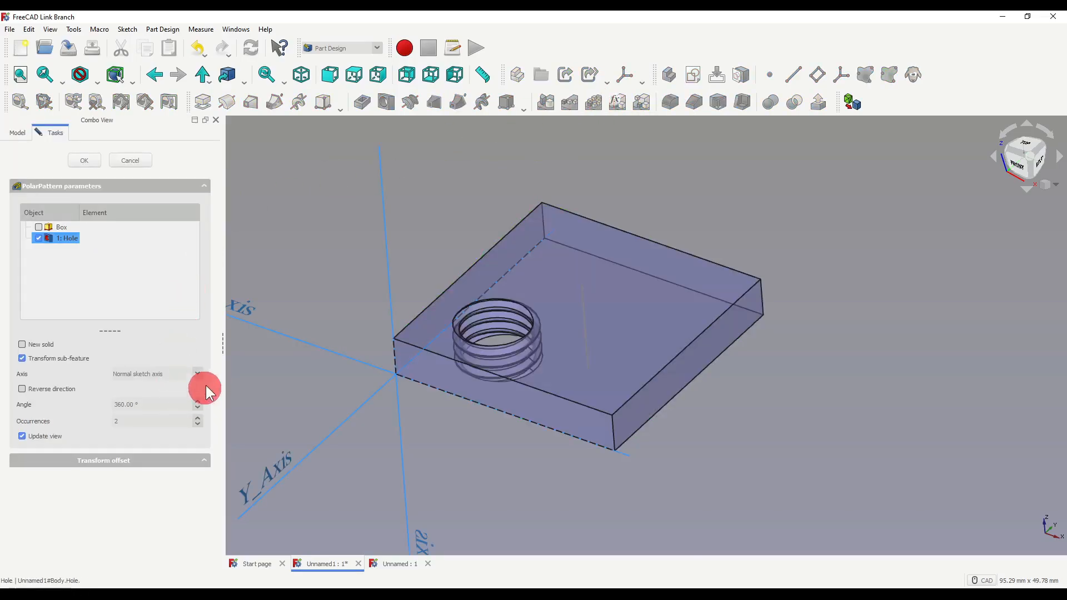
pyautogui.click(197, 373)
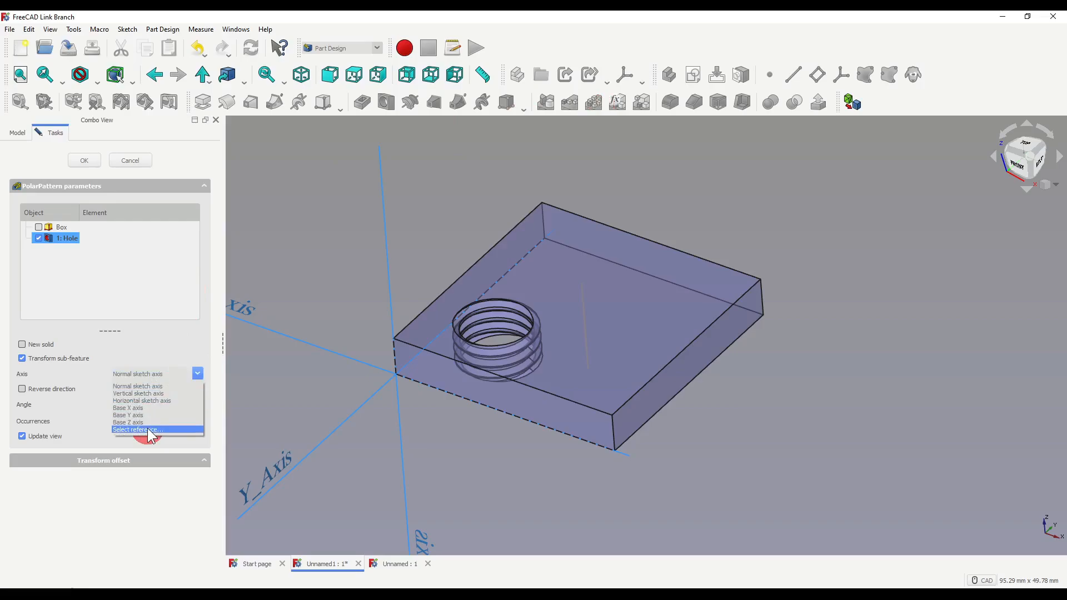
pyautogui.click(138, 430)
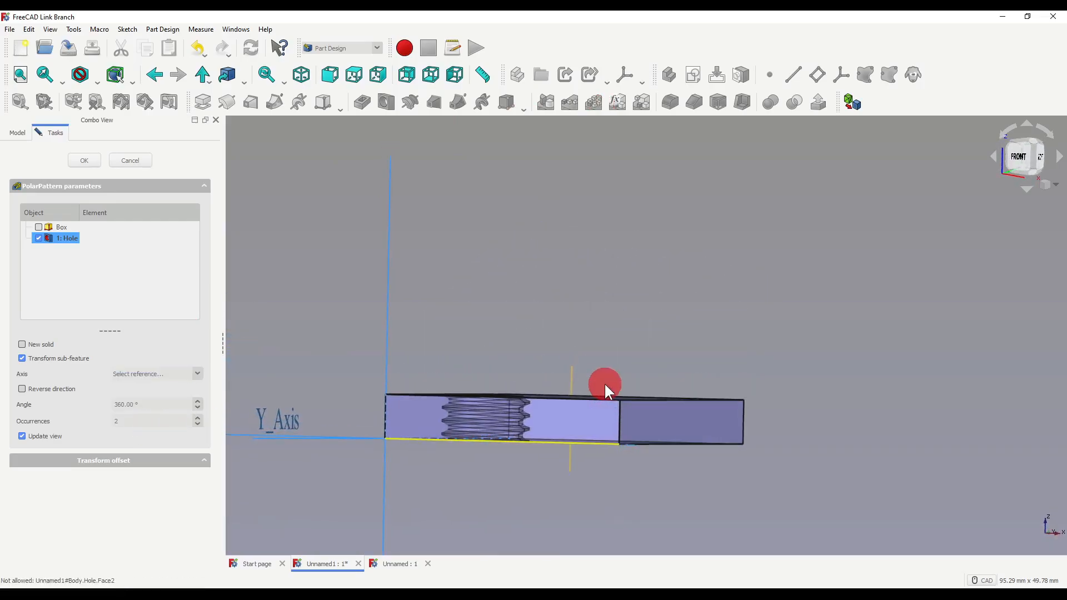
pyautogui.click(606, 384)
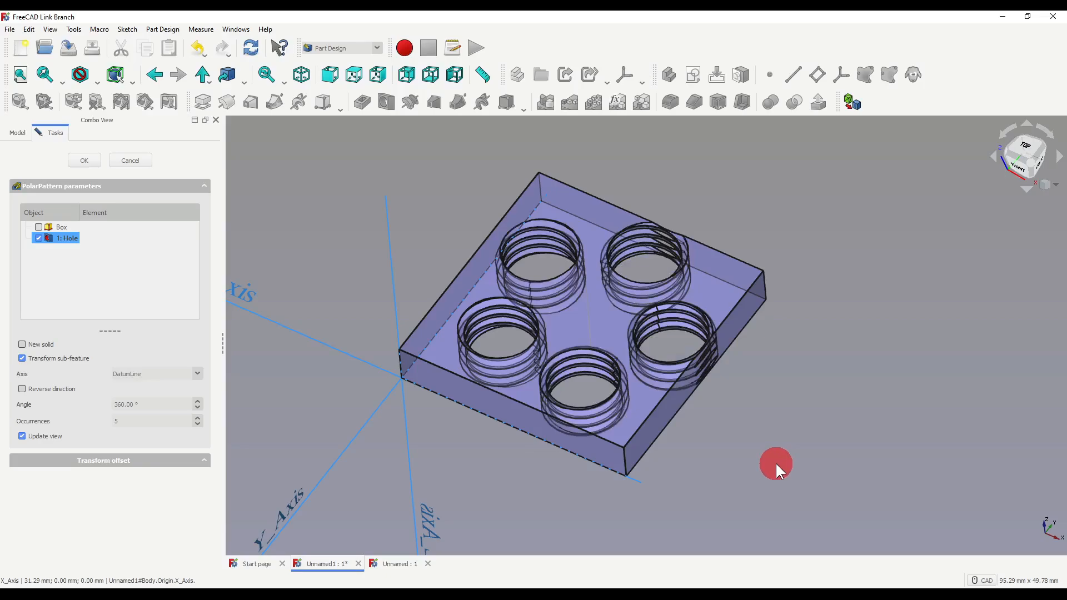
# Set 5 occurrences over 360° and confirm the polar pattern after inspecting the holes.
pyautogui.moveTo(776, 469); pyautogui.dragTo(707, 429)
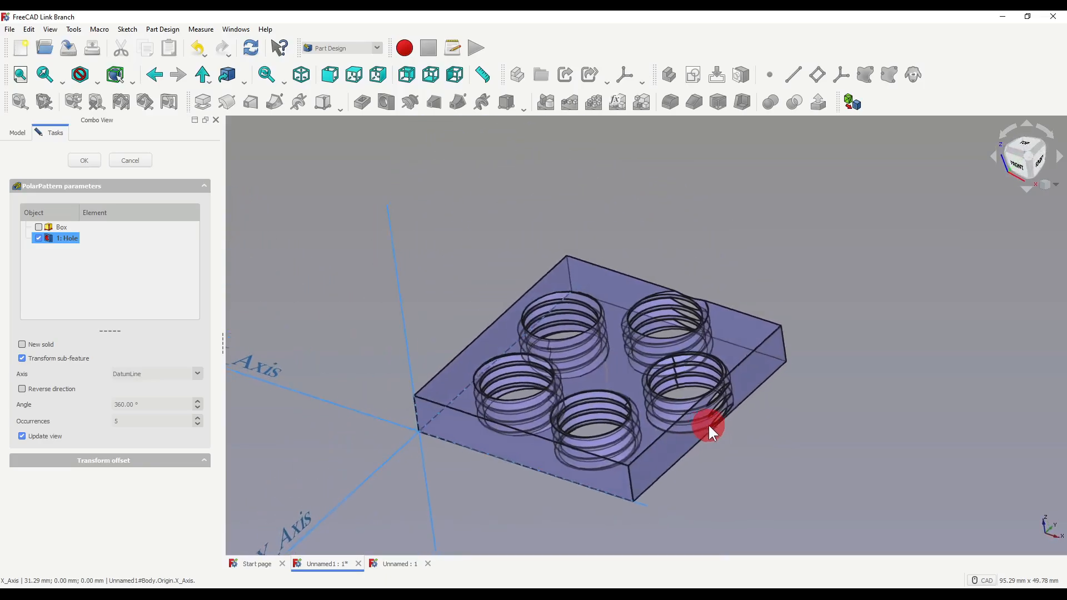
pyautogui.moveTo(707, 432); pyautogui.dragTo(857, 357)
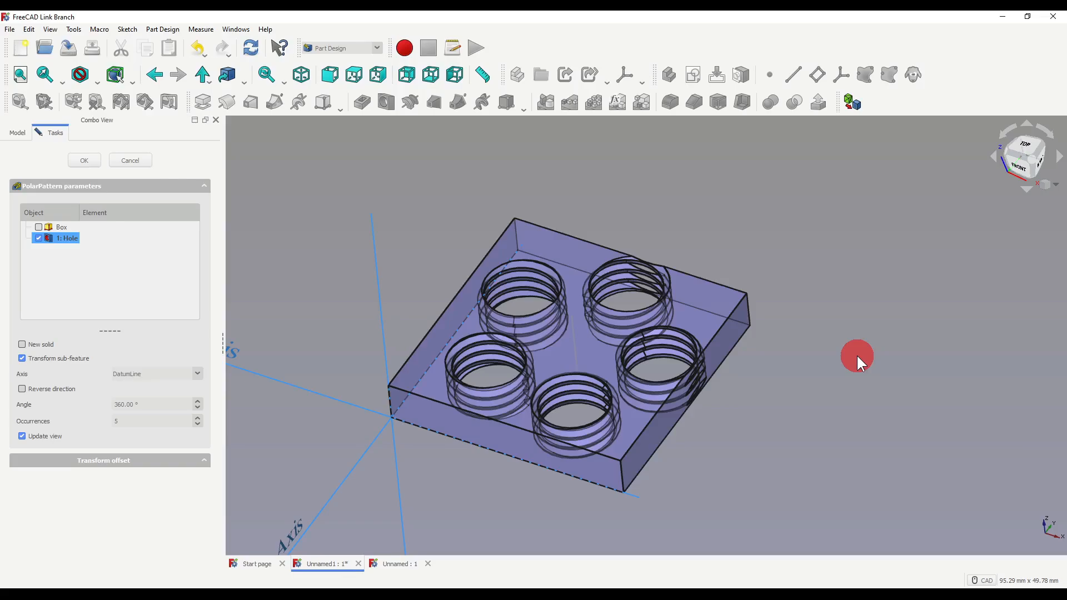
pyautogui.click(83, 160)
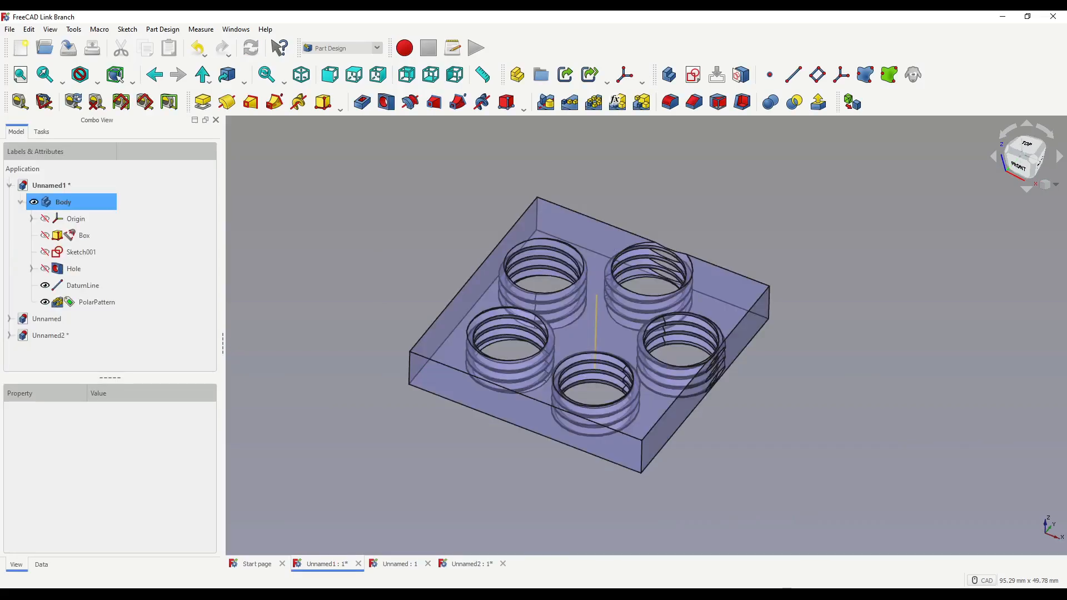